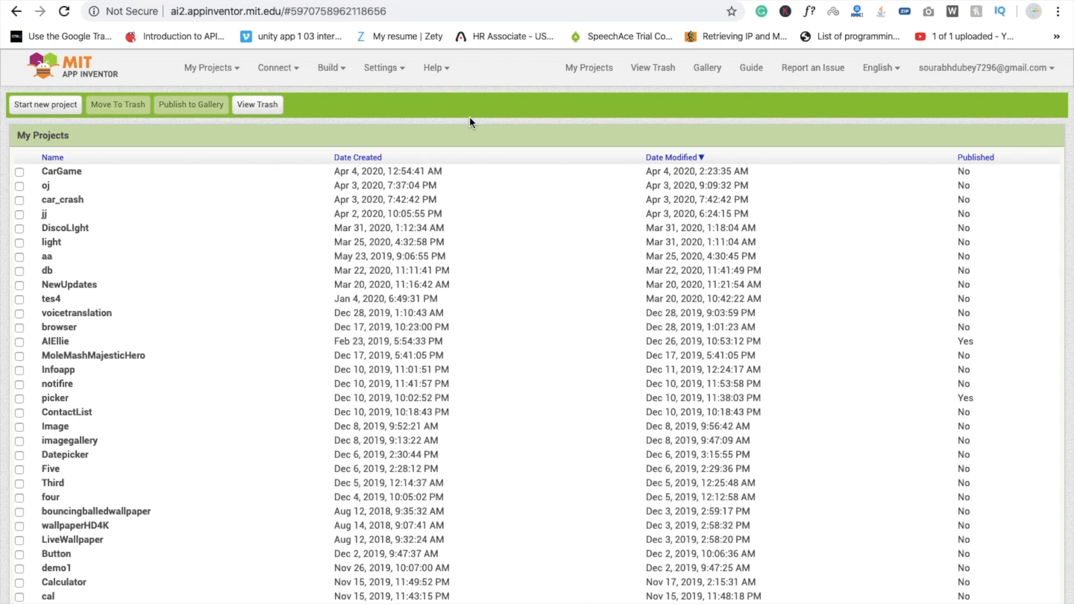
mouse_move(258, 104)
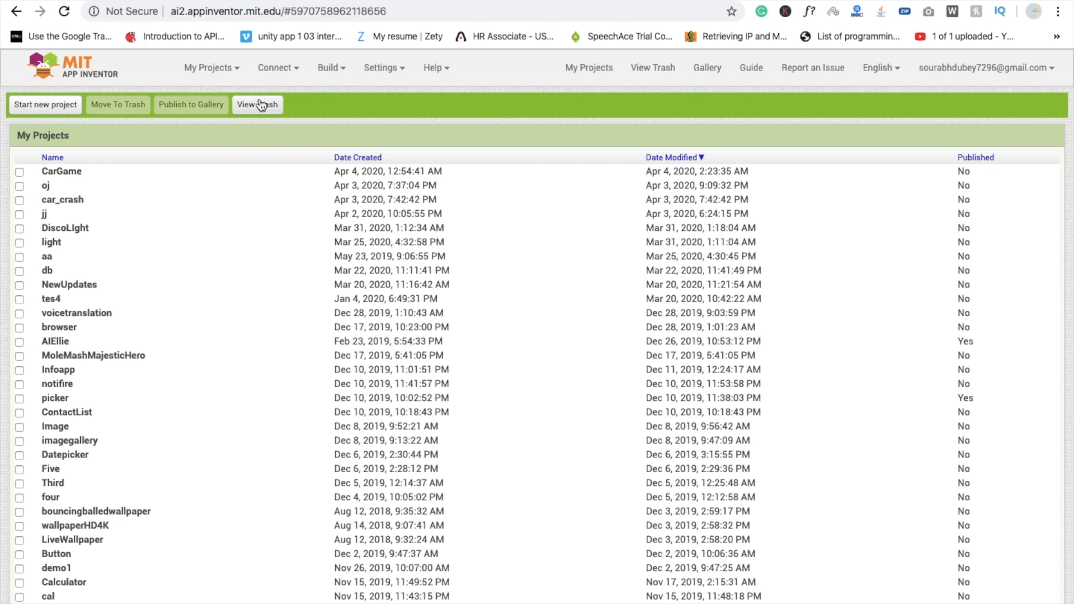
Start a new project named imagepicker from My Projects and confirm it
click(208, 67)
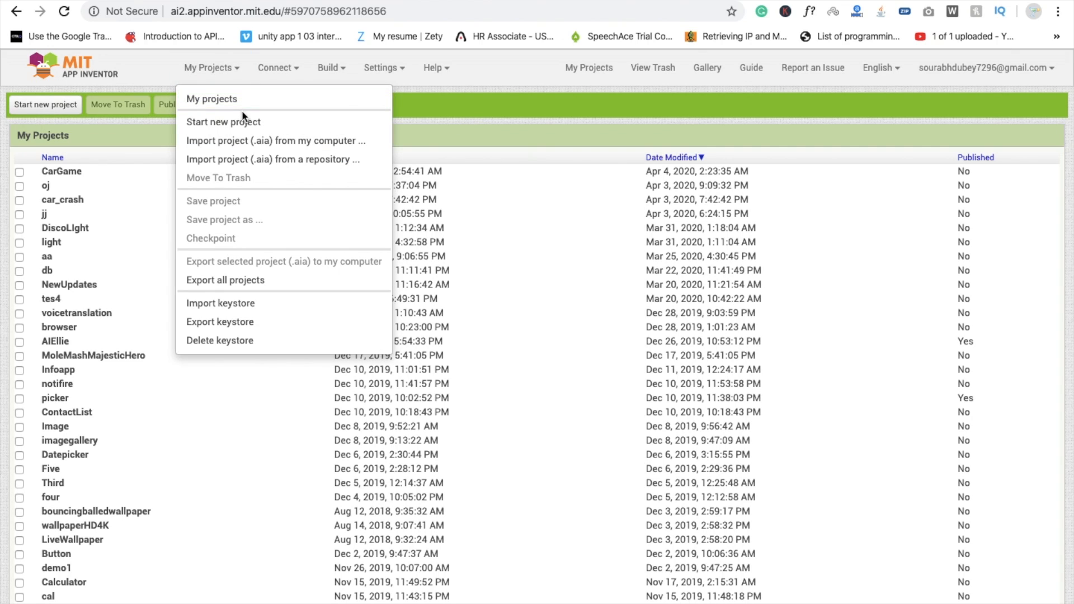
click(222, 120)
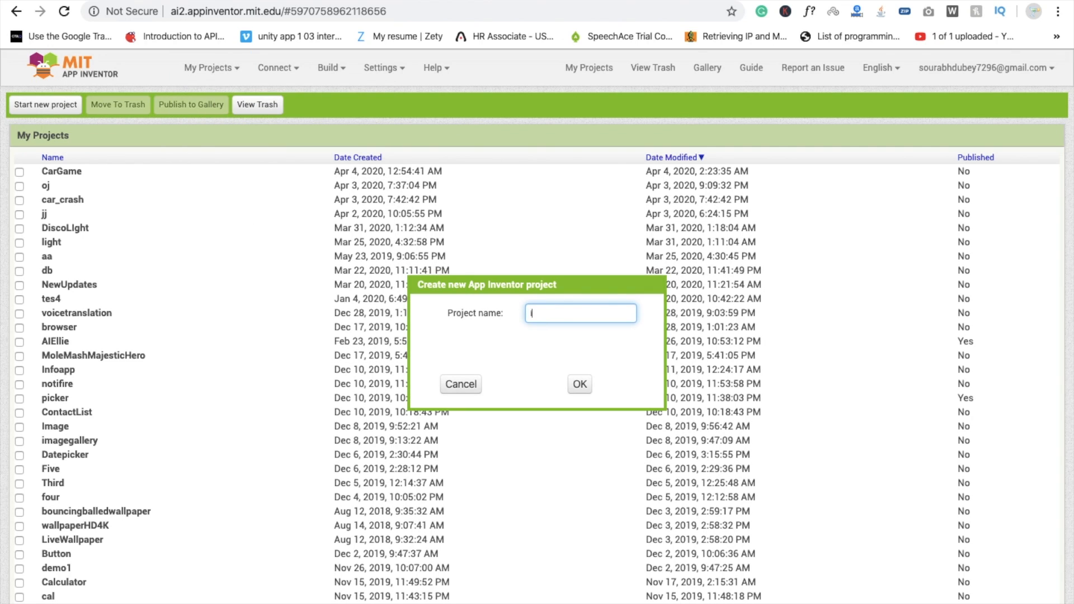
text(imagepicker)
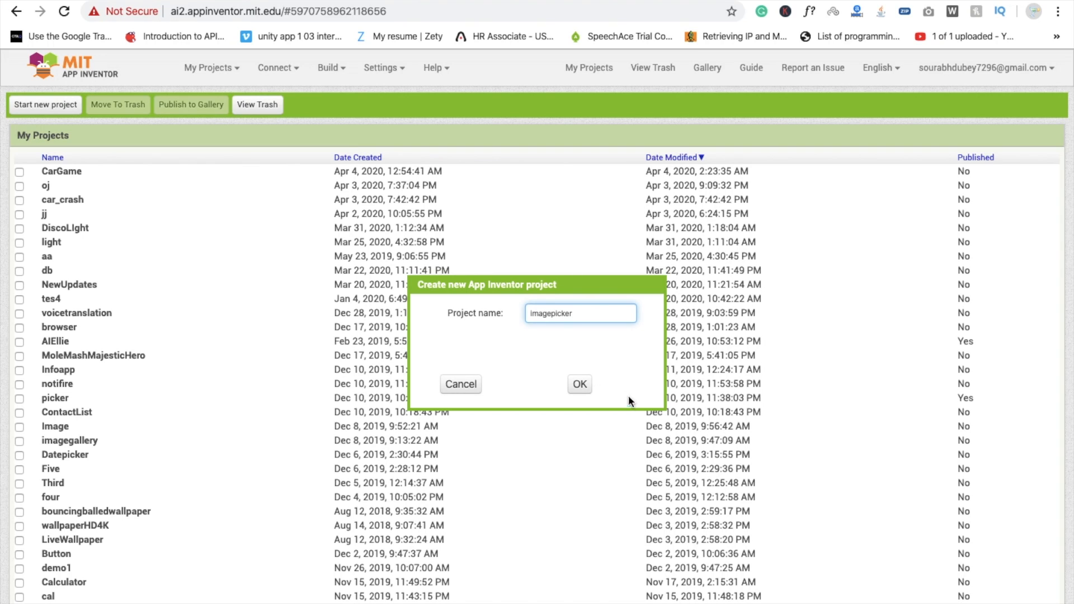
click(579, 384)
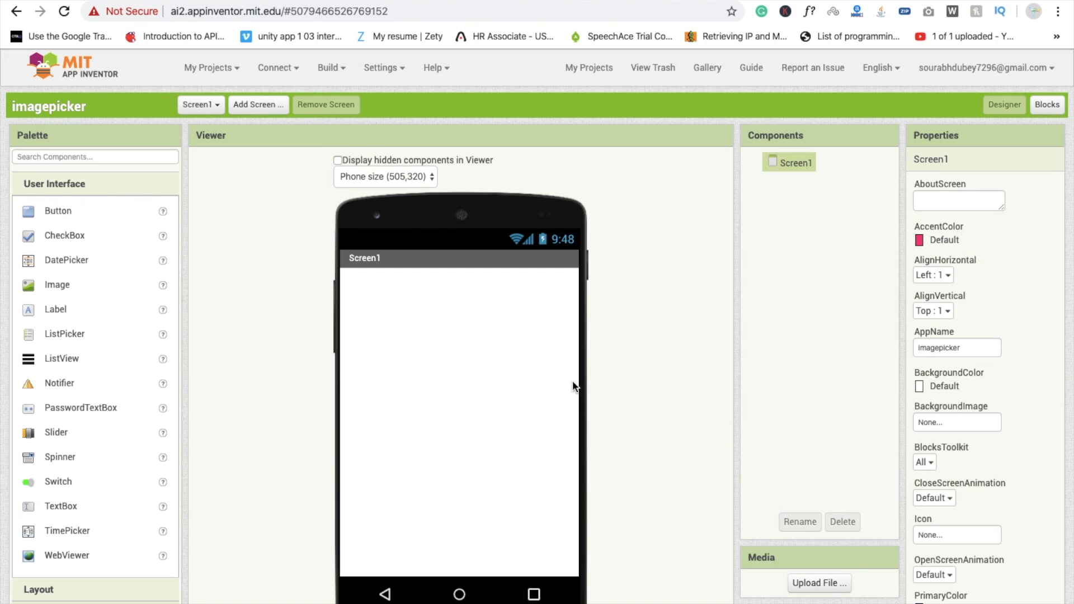
Place VerticalArrangement1 on Screen1 with Height and Width set to Fill parent
scroll(down, 3)
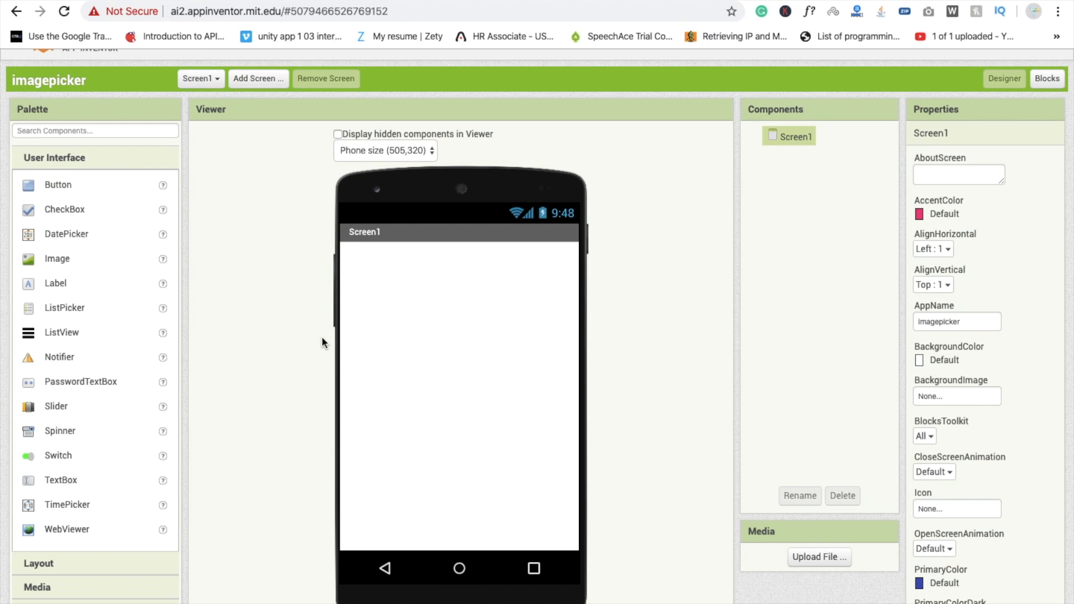
scroll(down, 3)
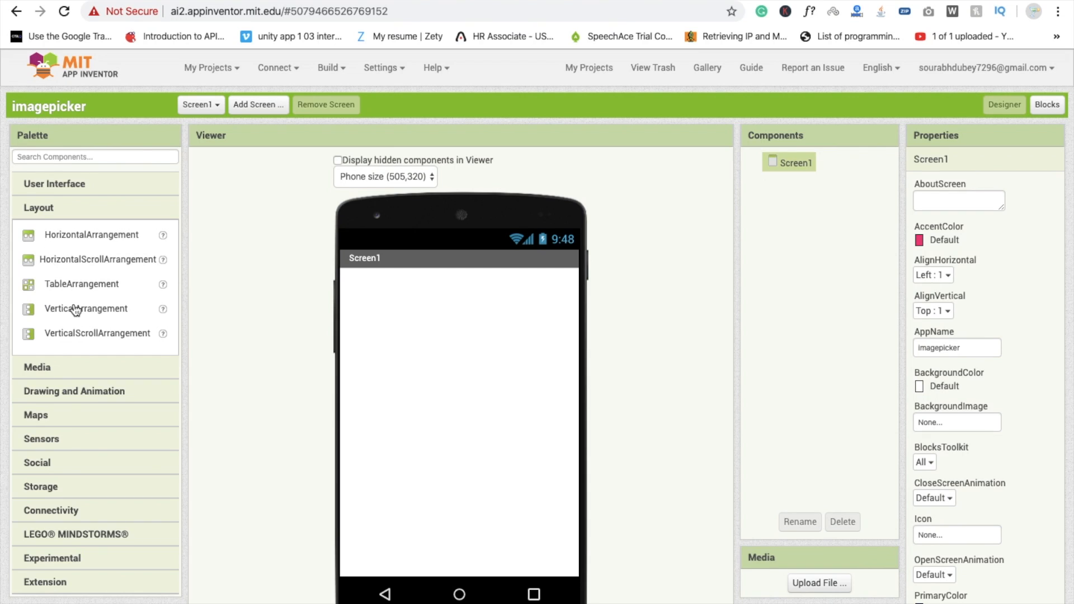
drag(86, 308, 502, 328)
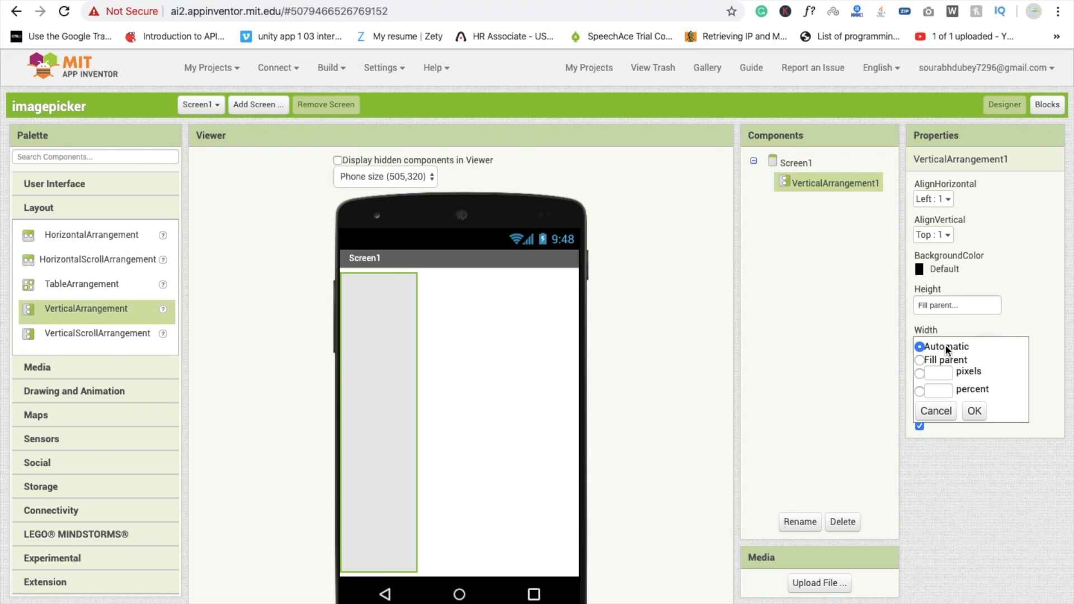
click(974, 410)
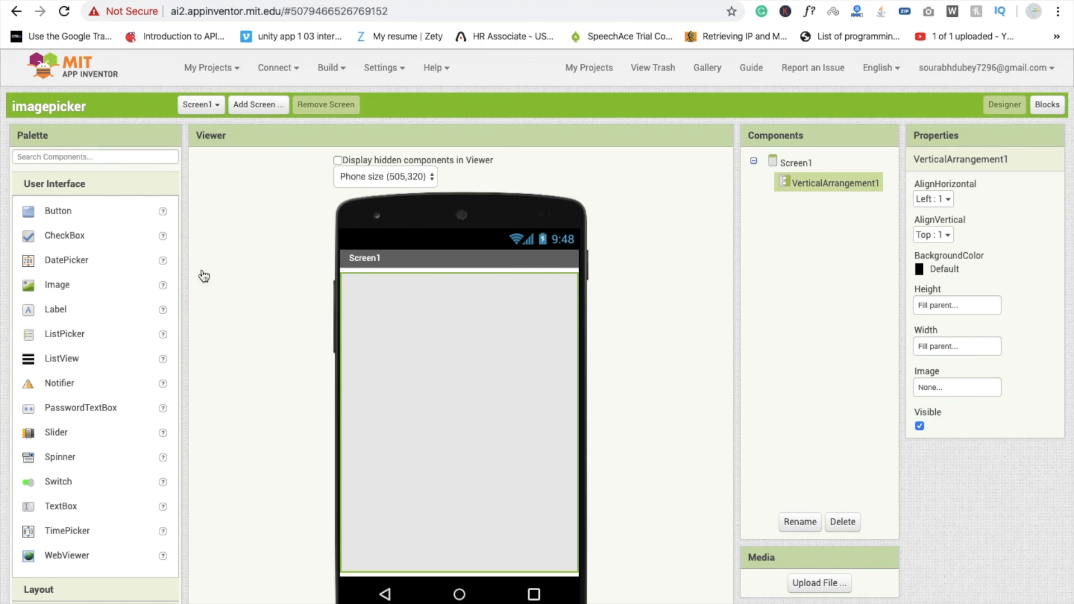
scroll(down, 3)
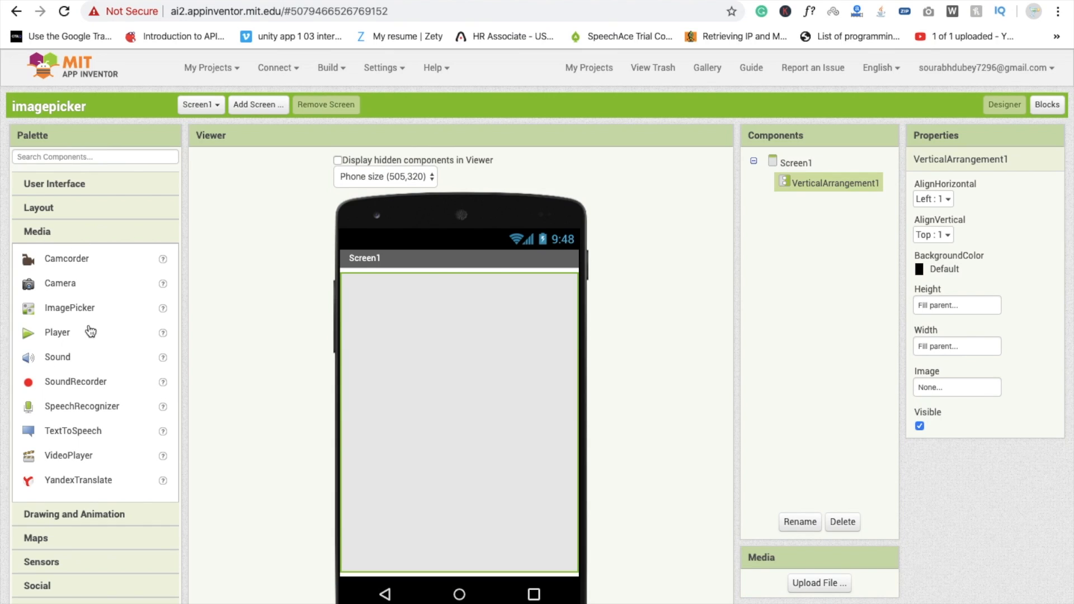
Place ImagePicker1 inside VerticalArrangement1 with its Text set to Choose Image
drag(69, 308, 433, 382)
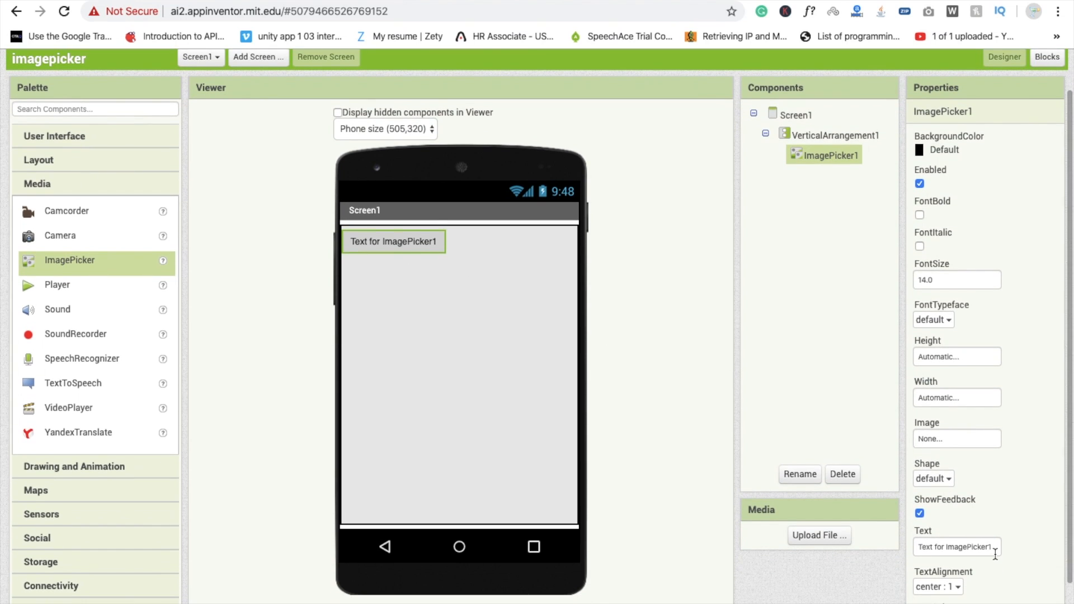
text(Chod)
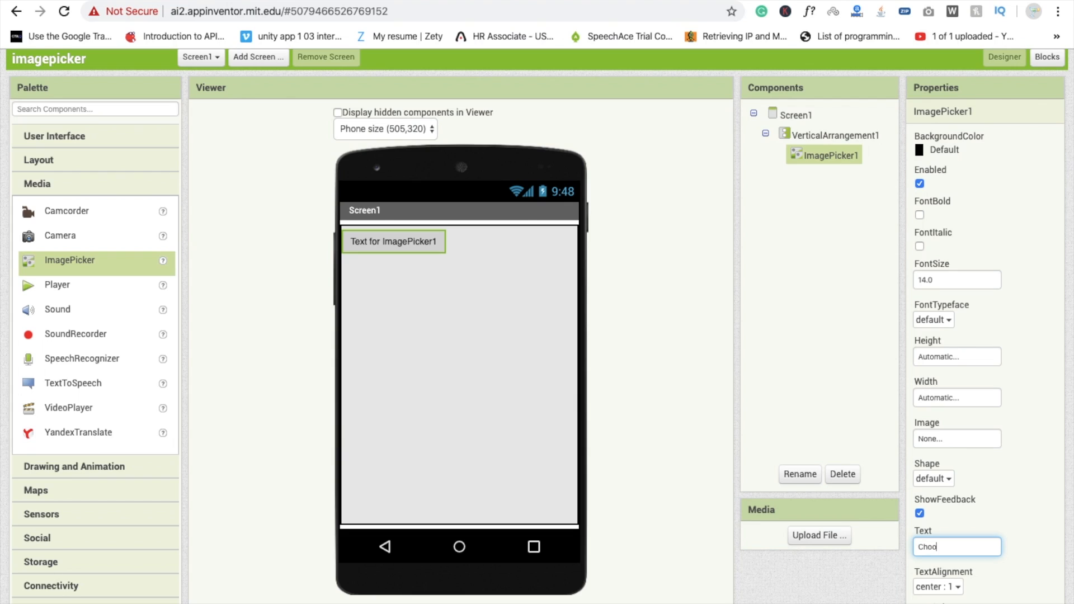
text(Choose Image)
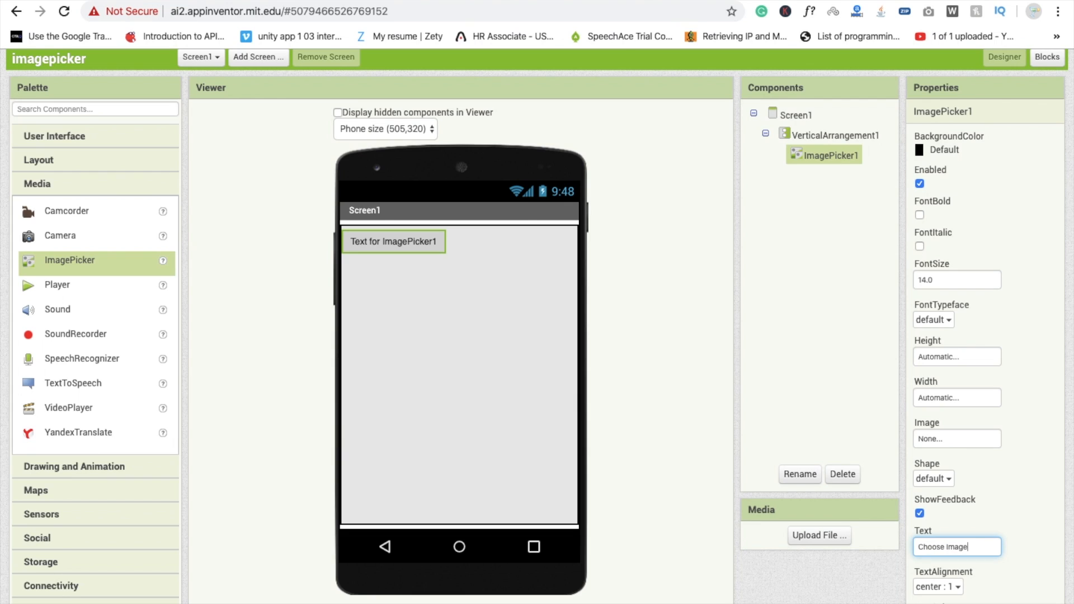
text(Choose Image)
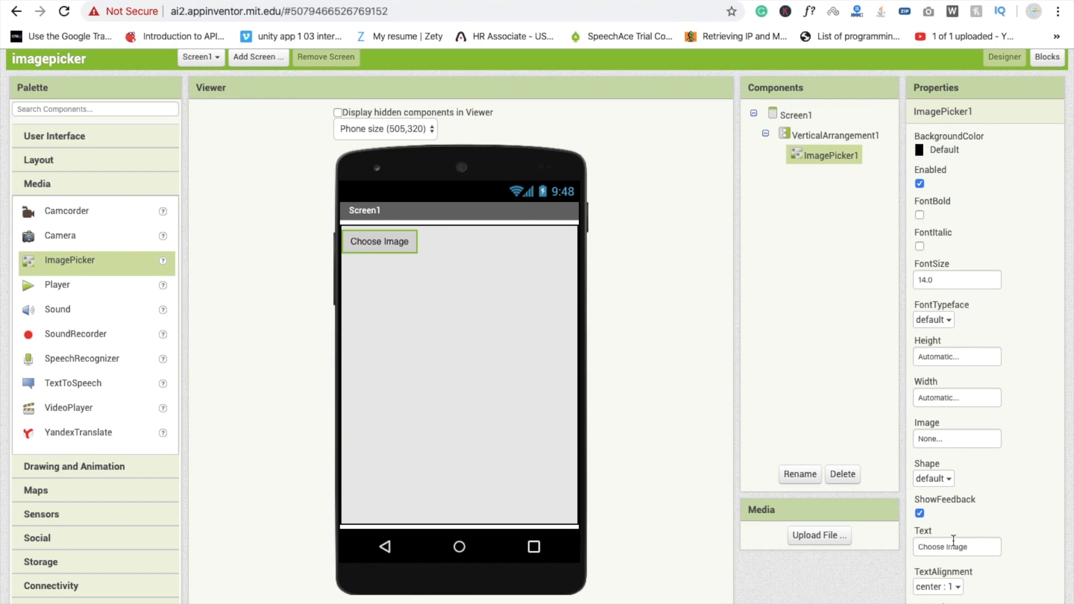
Set ImagePicker1 Width to Fill parent and FontSize to 20
click(955, 356)
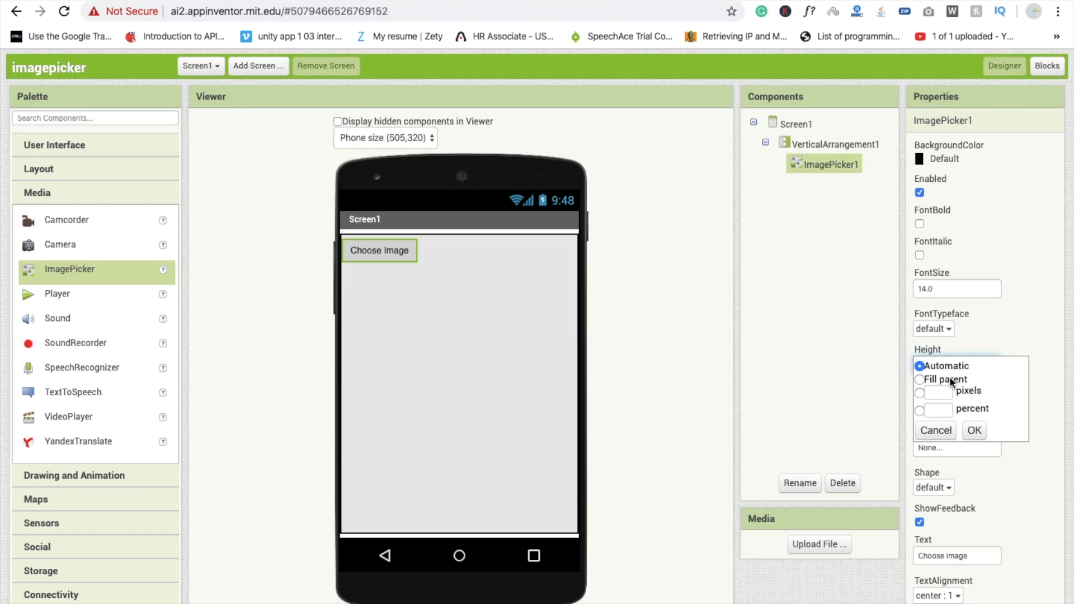
click(920, 379)
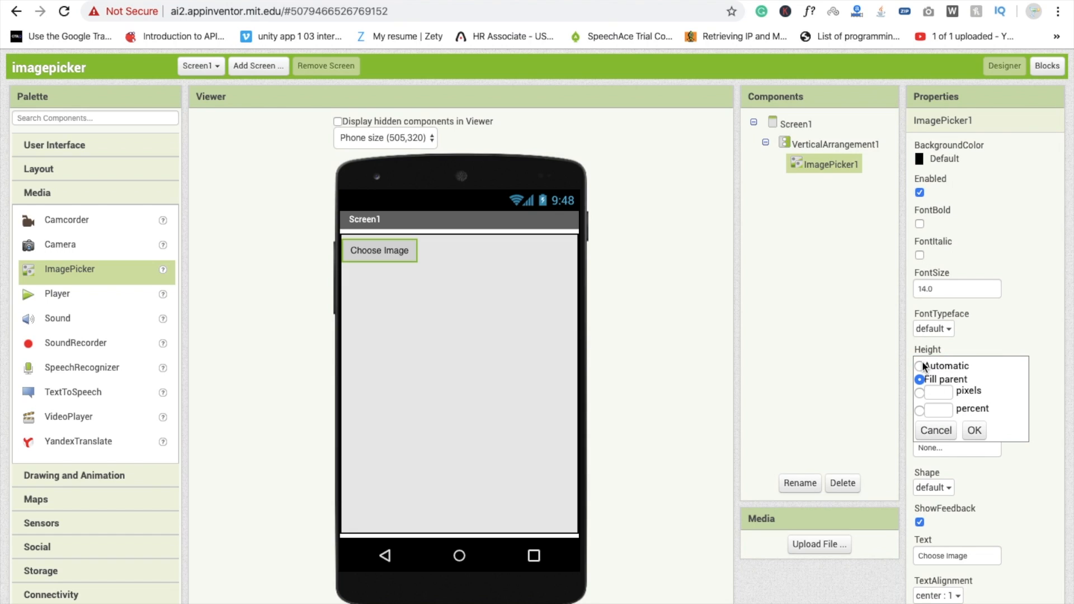
click(974, 430)
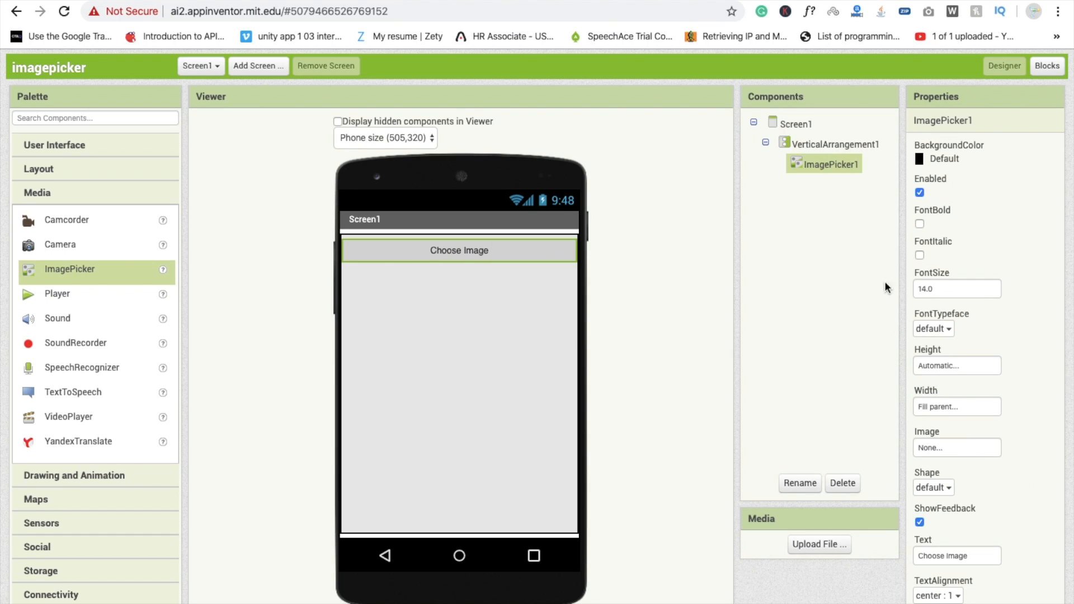
click(956, 289)
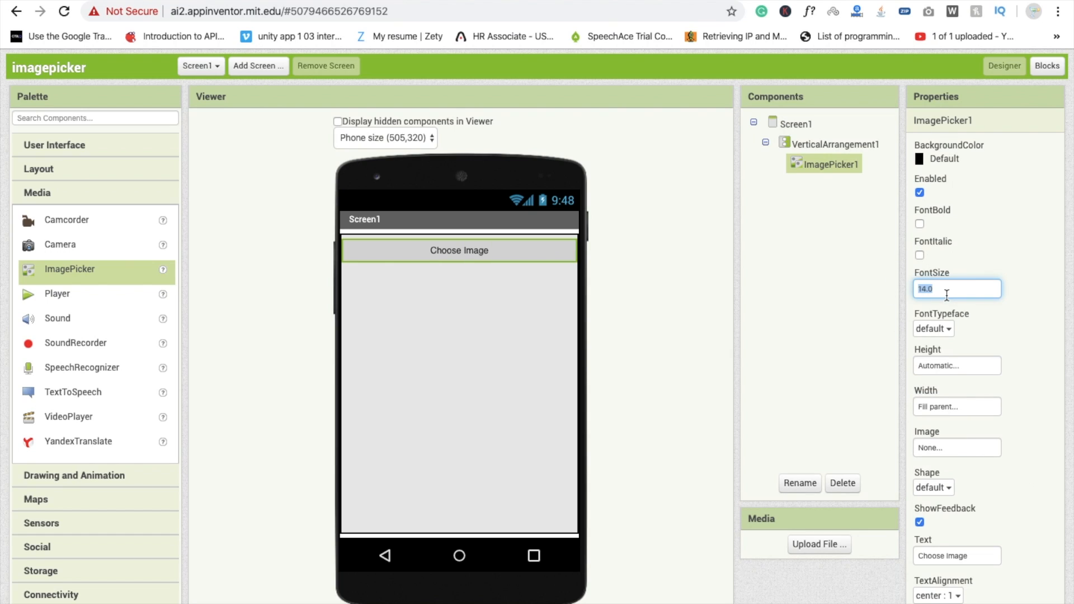
text(20)
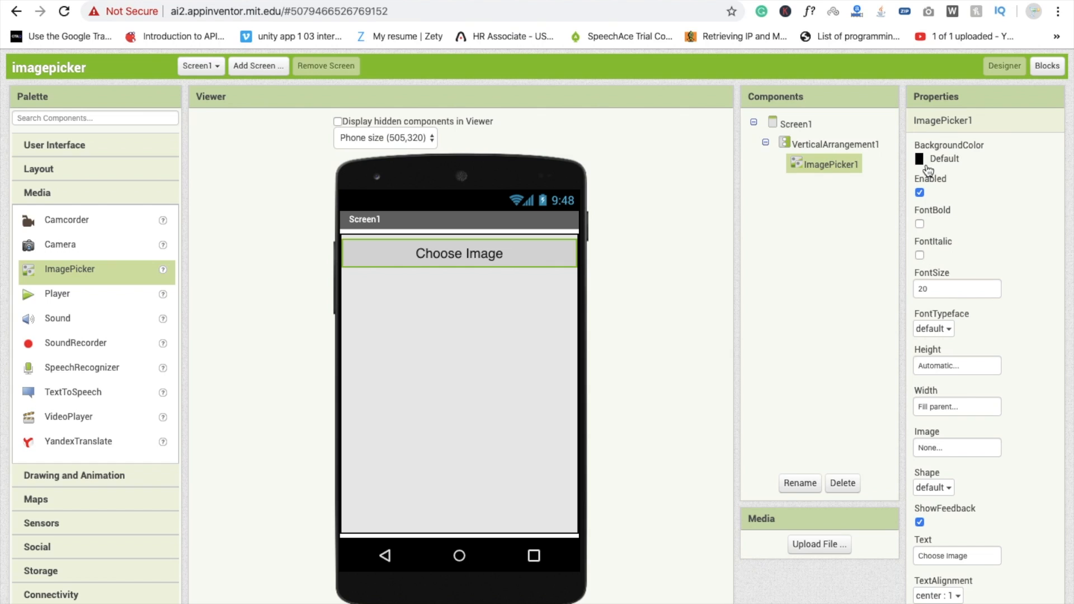
Give ImagePicker1 an orange background with white text
click(943, 158)
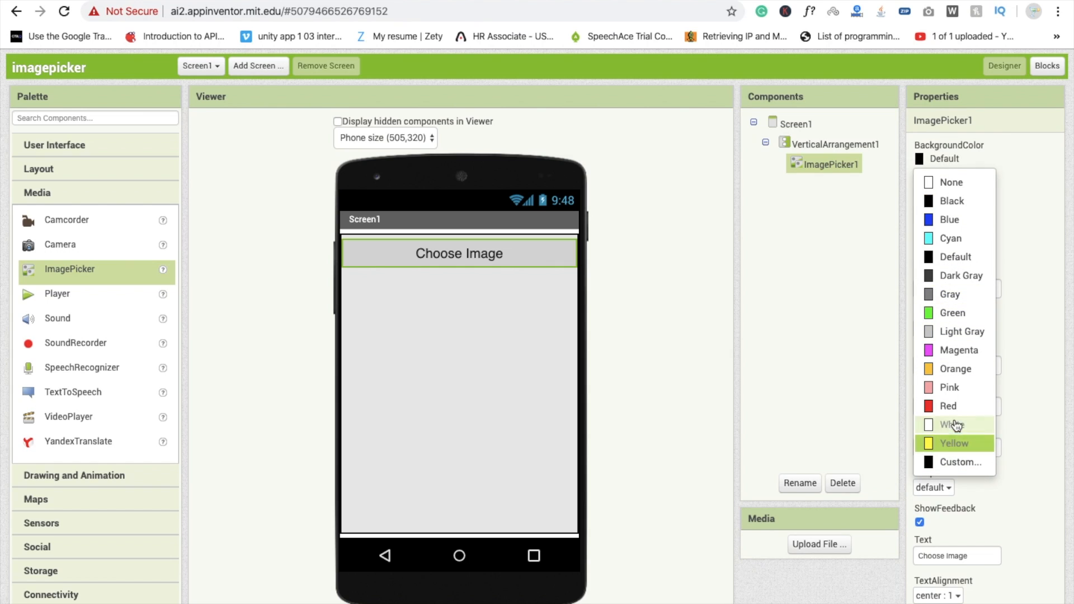
click(955, 369)
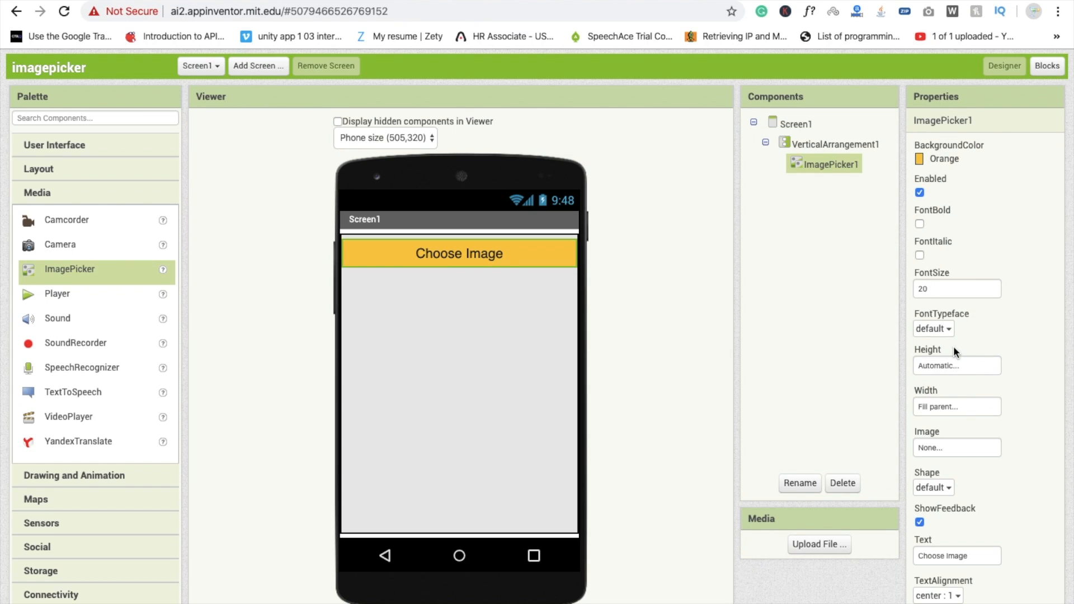
click(933, 328)
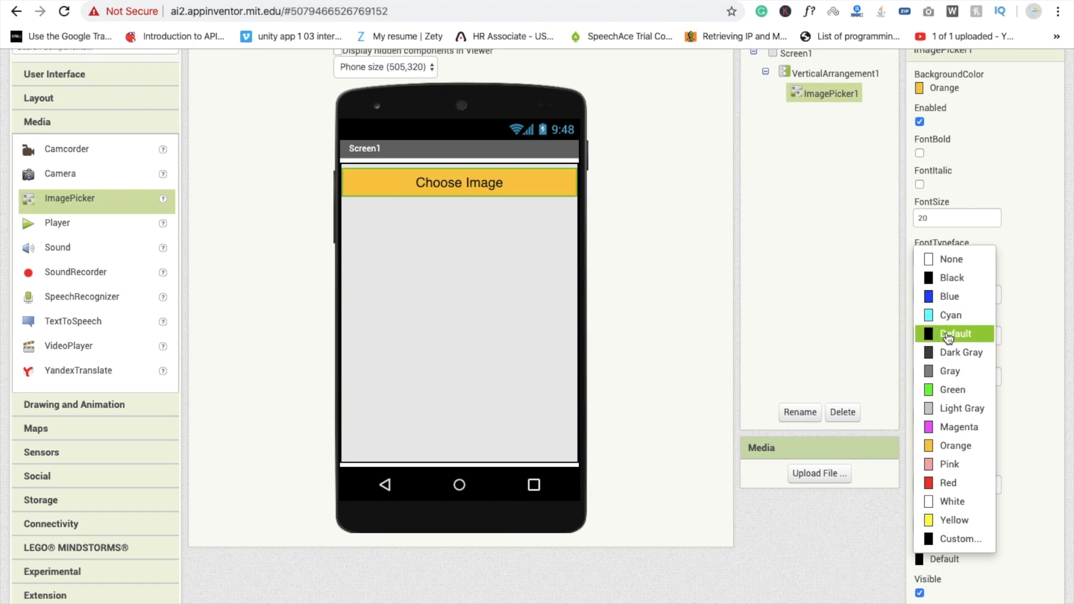
click(957, 334)
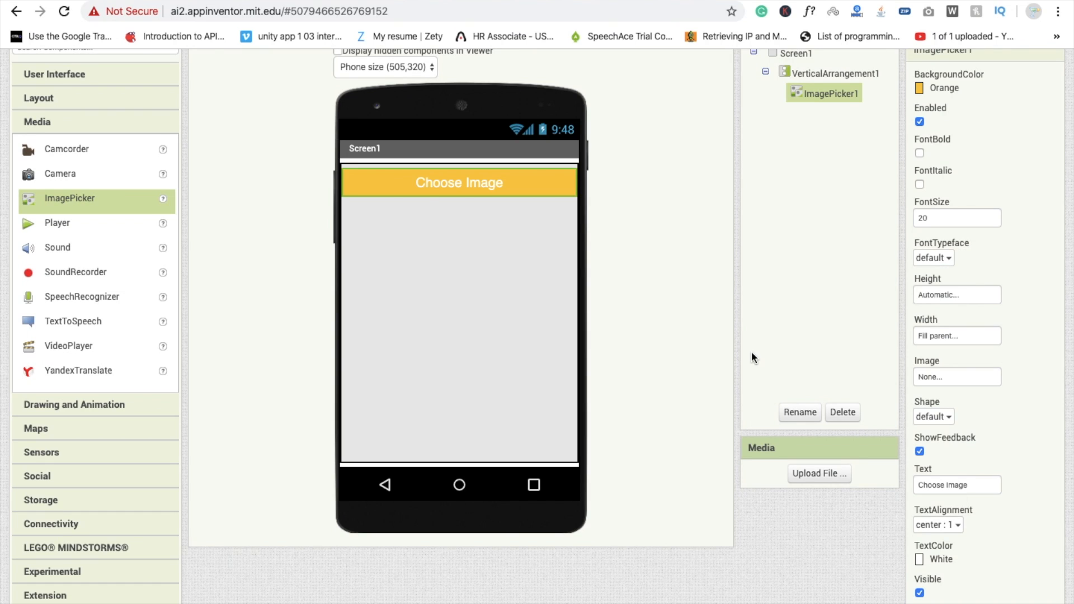
mouse_move(708, 359)
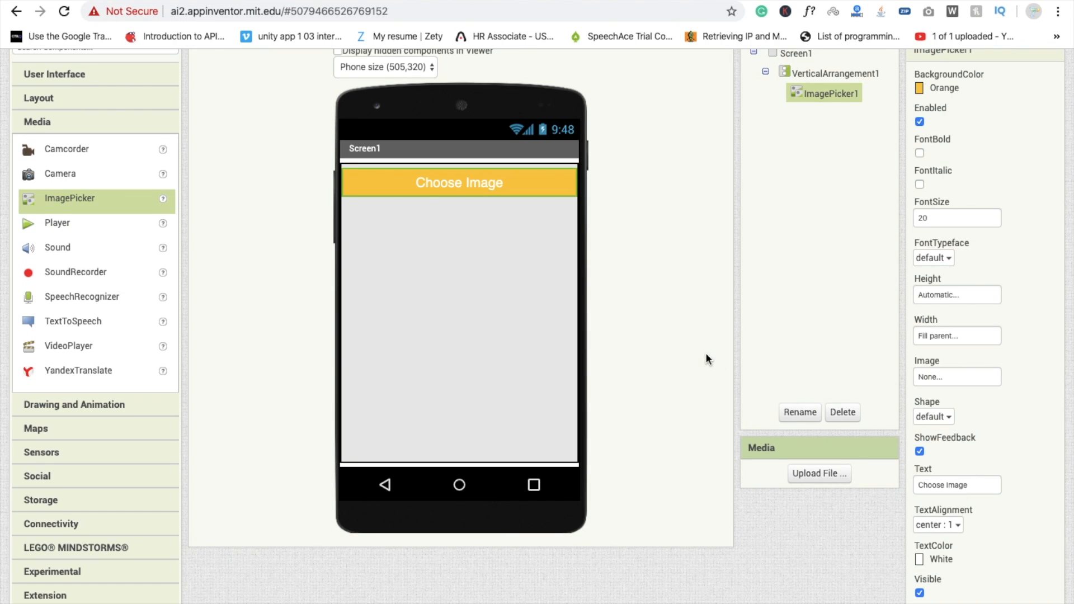
Set VerticalArrangement1's BackgroundColor to Black
click(835, 164)
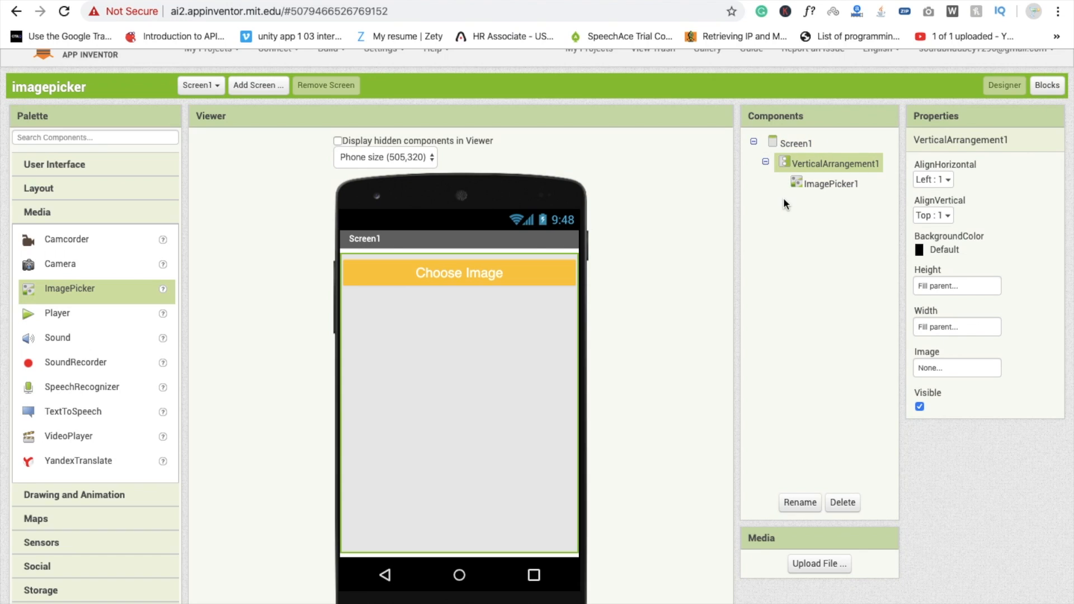
click(955, 250)
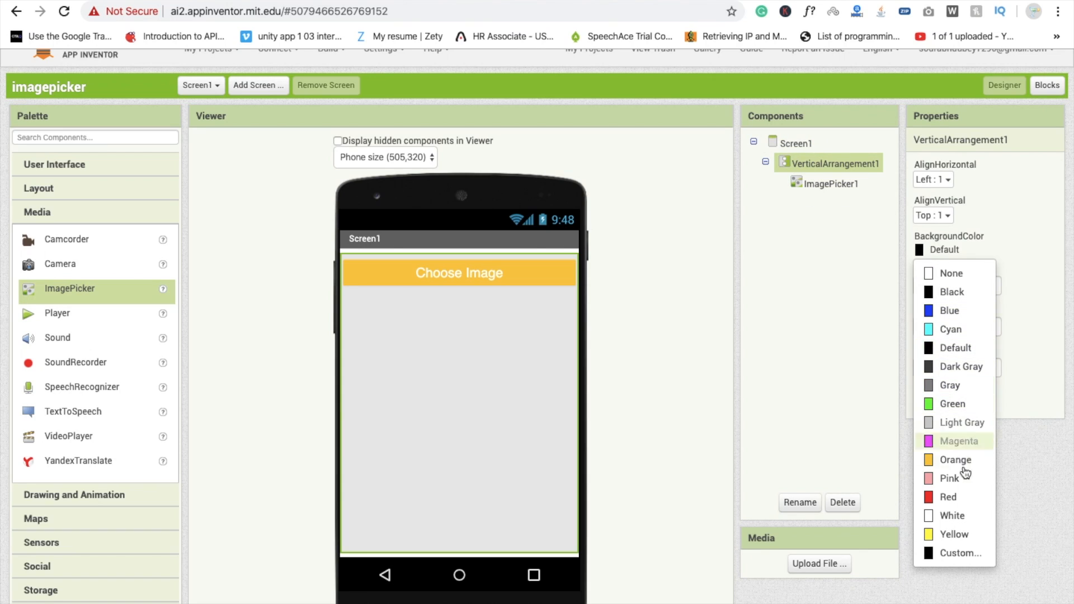
mouse_move(952, 292)
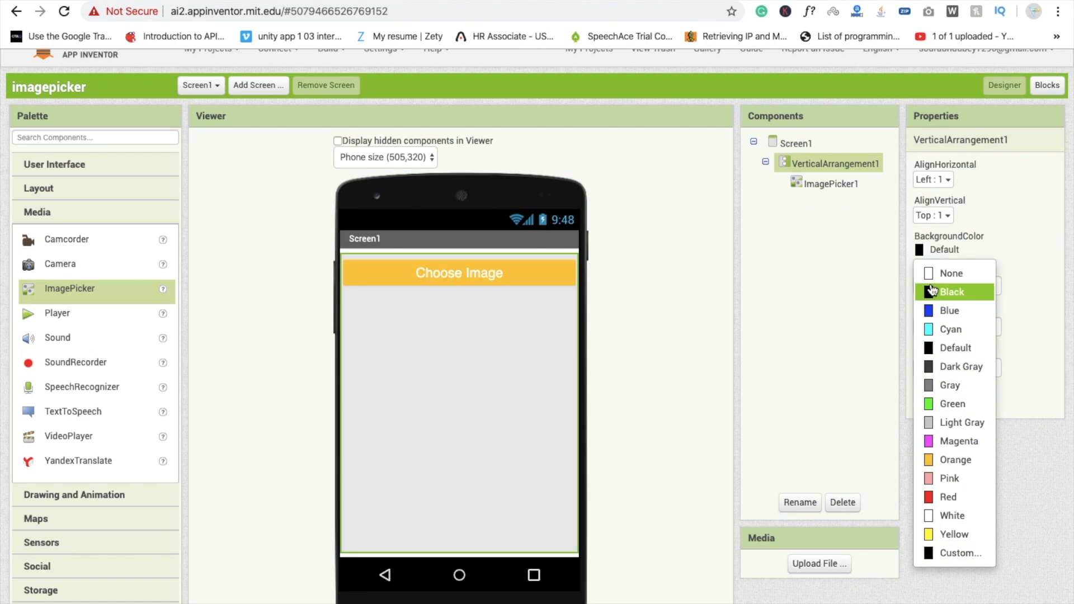
click(952, 293)
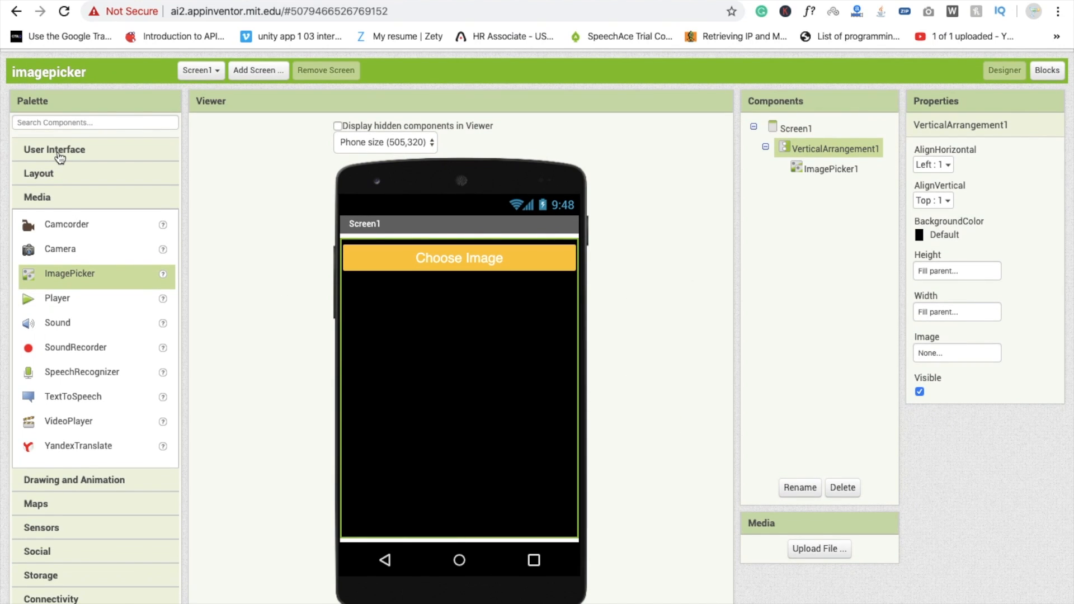
Add Image1 from User Interface with Height and Width set to Fill parent
click(54, 149)
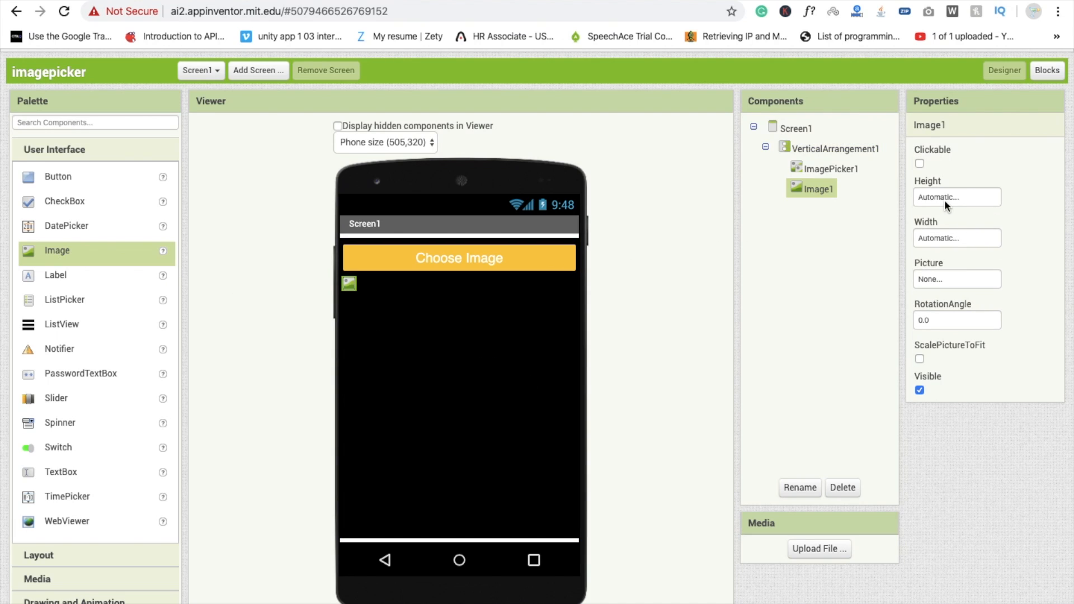
click(955, 197)
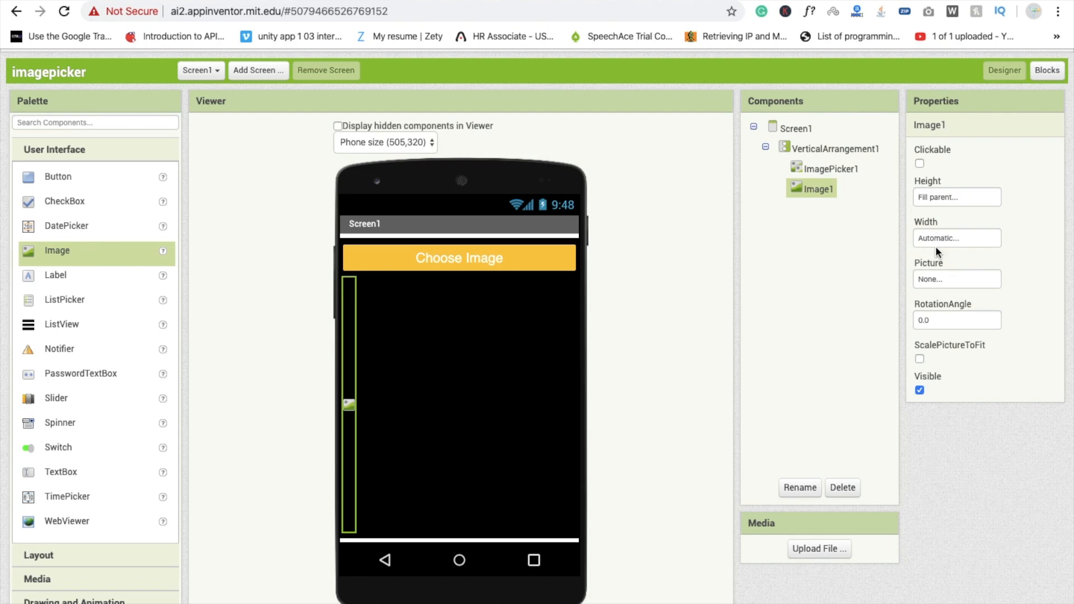
click(957, 238)
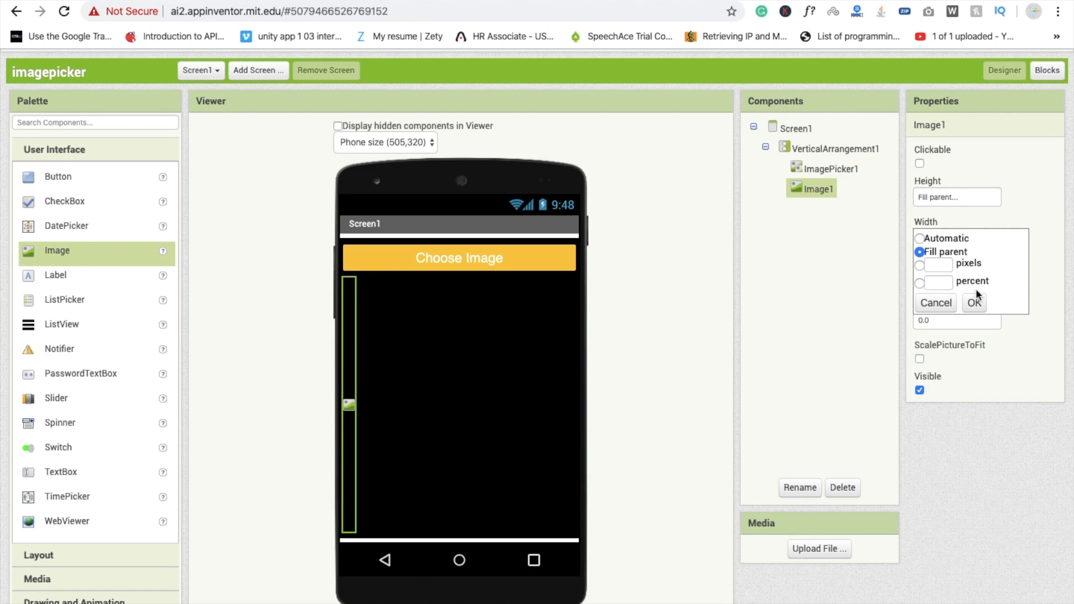
click(974, 303)
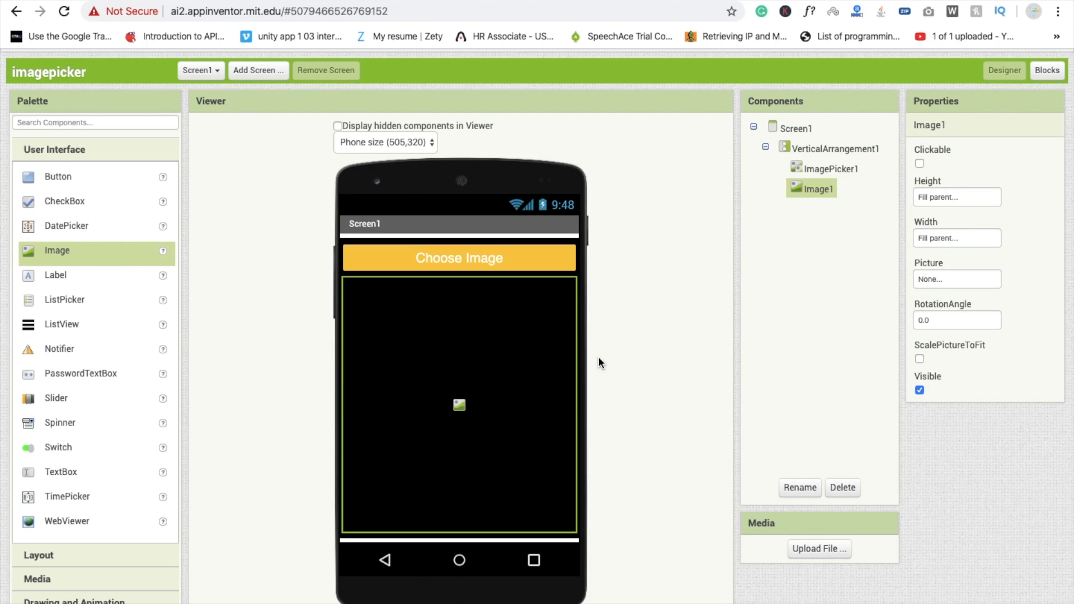
mouse_move(504, 405)
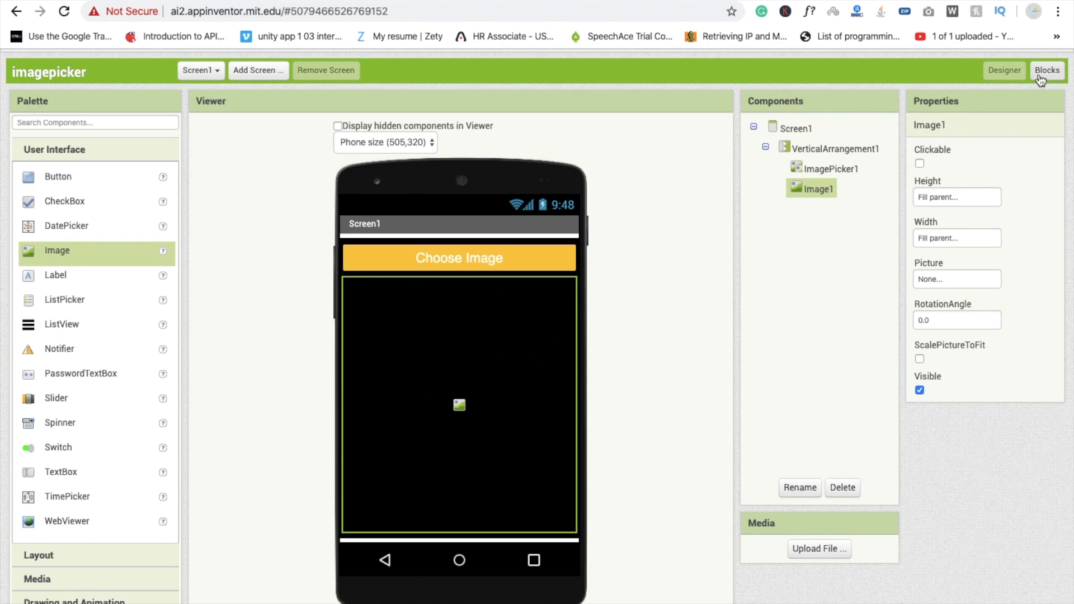
In Blocks, place when ImagePicker1.AfterPicking containing set Image1.Picture to
click(1047, 69)
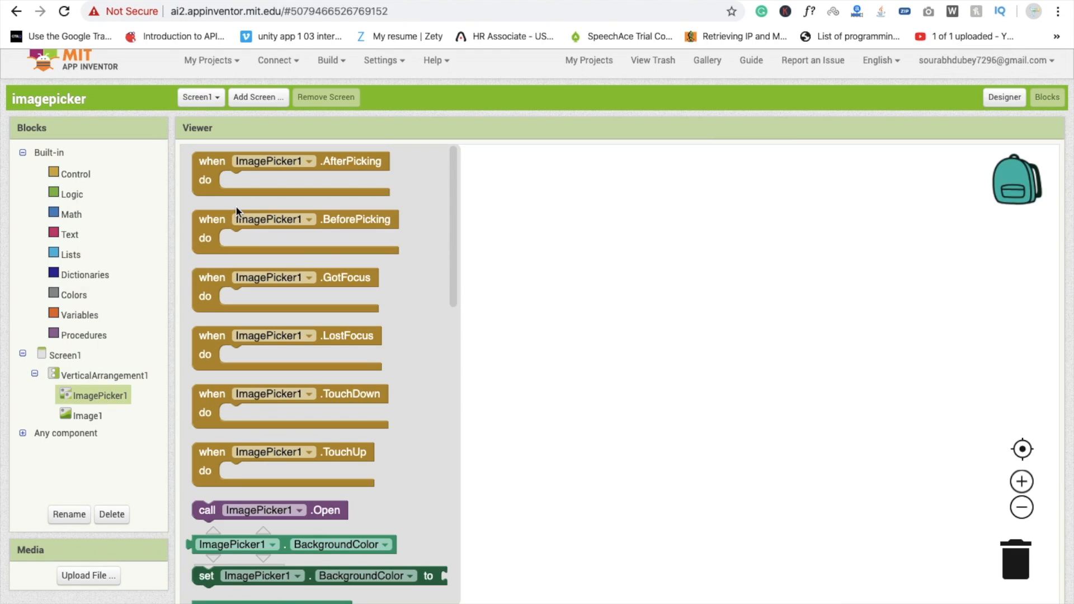
drag(299, 162, 373, 204)
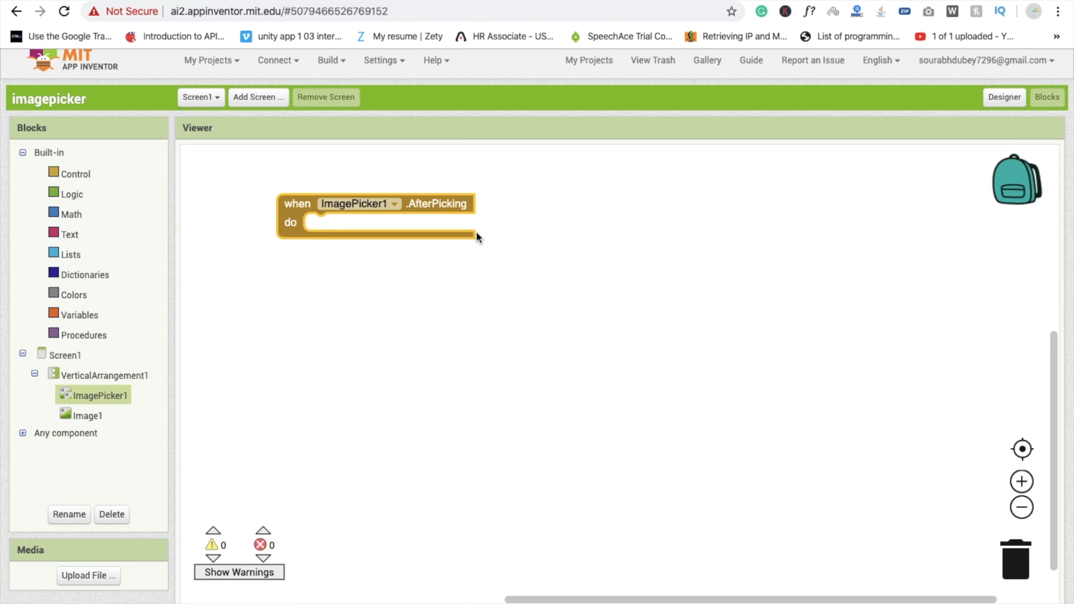
mouse_move(414, 310)
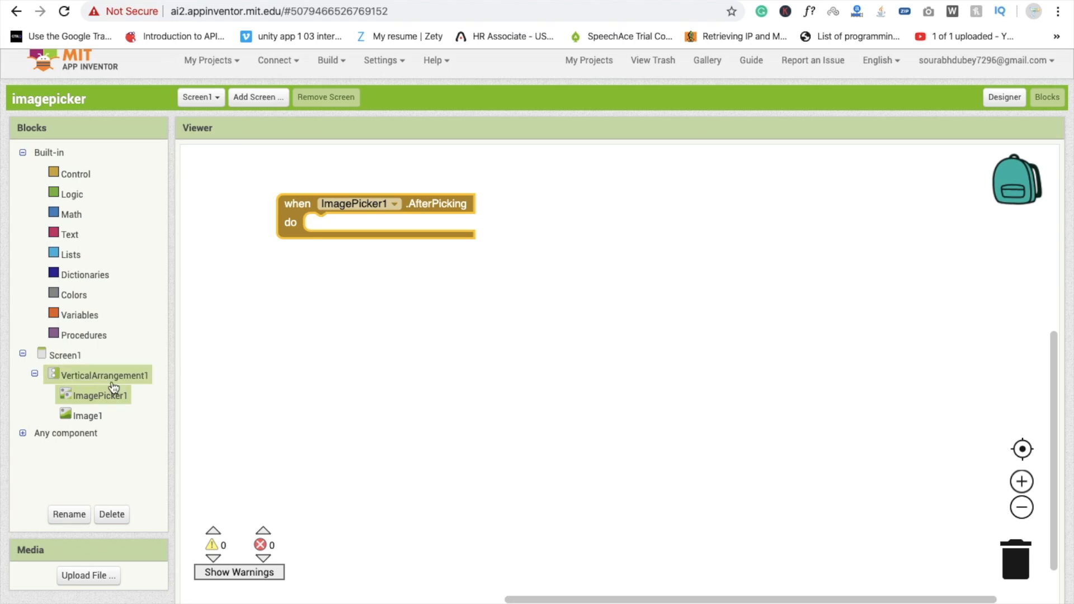
click(99, 396)
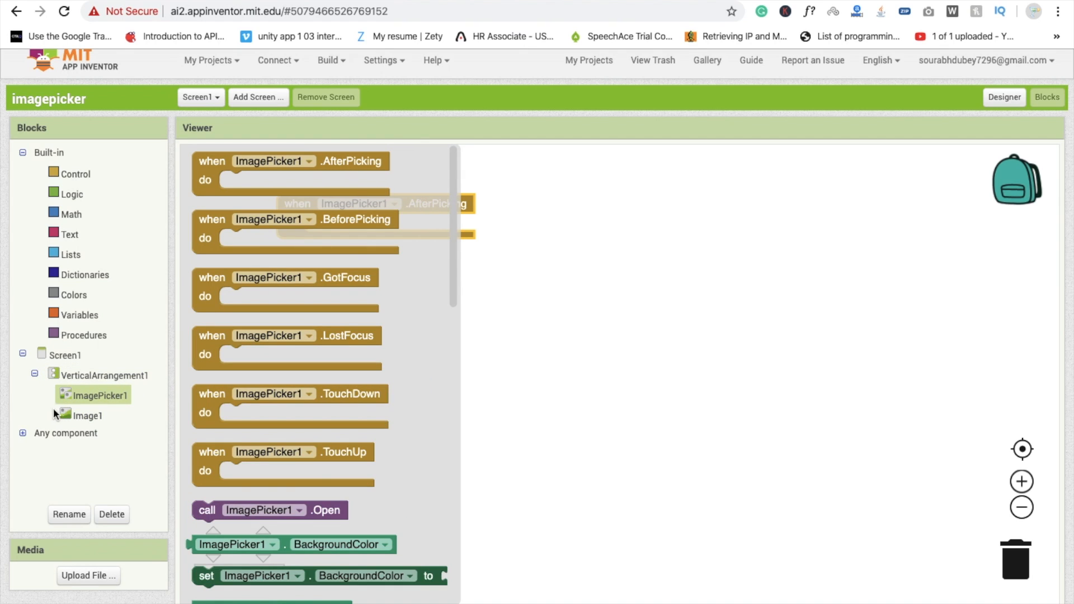
click(88, 415)
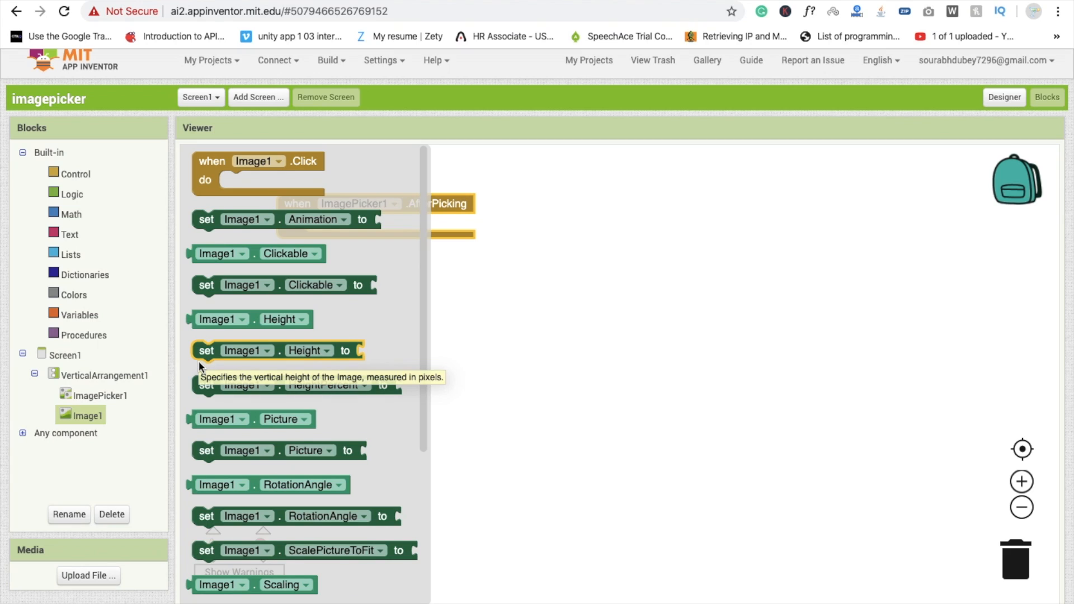
scroll(down, 3)
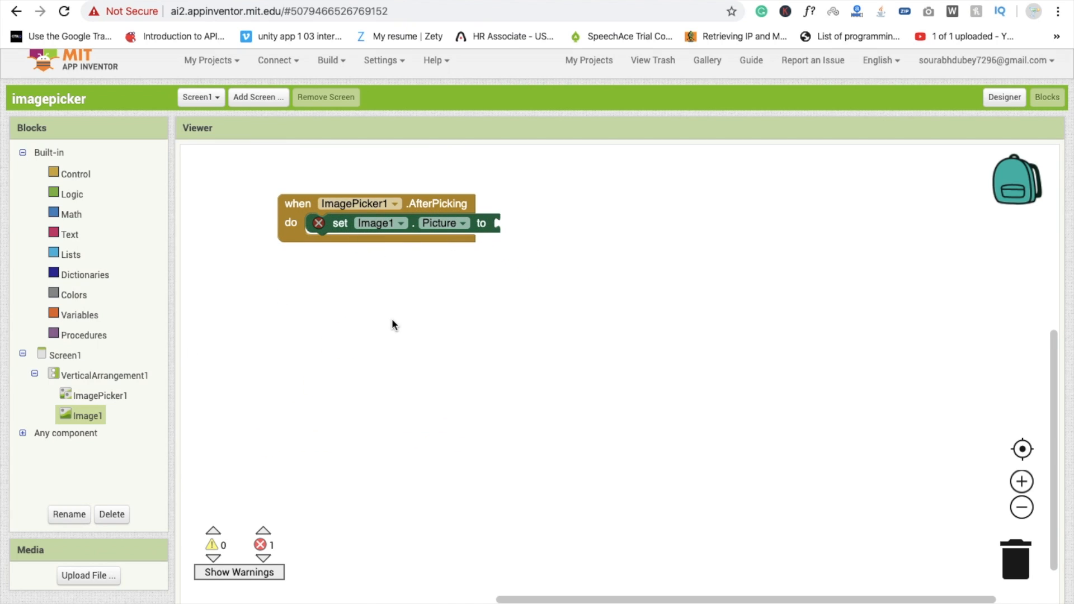
Plug ImagePicker1.Selection into the set Image1.Picture slot
click(99, 395)
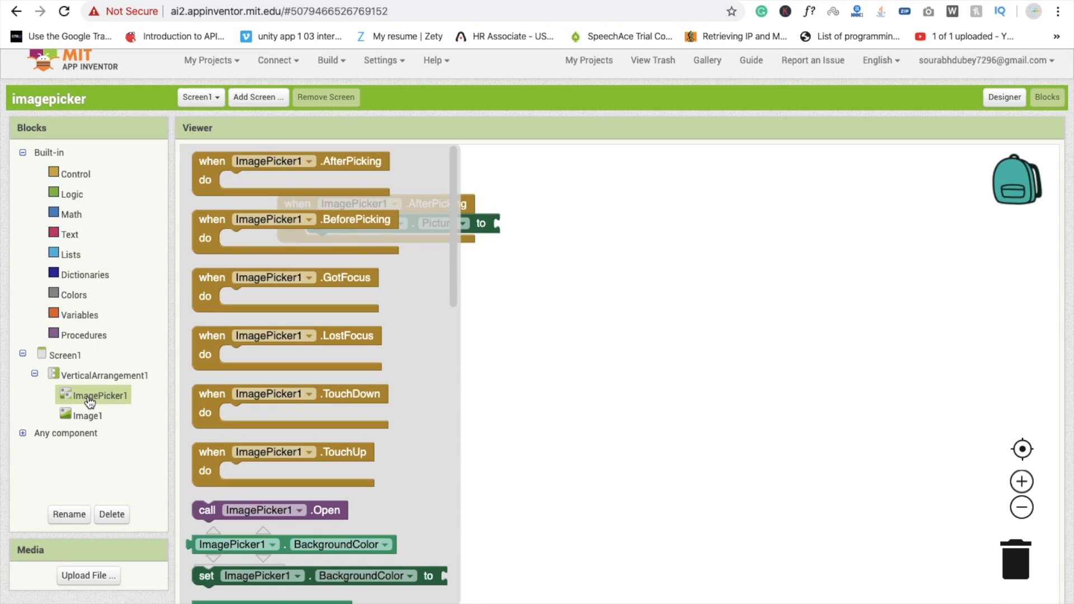
scroll(down, 3)
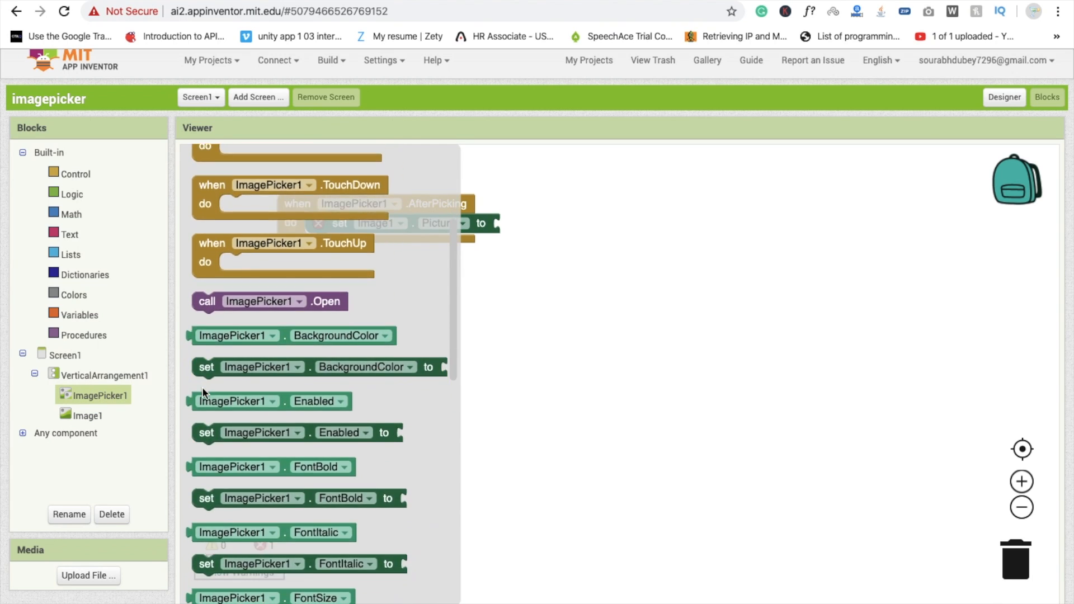
scroll(down, 3)
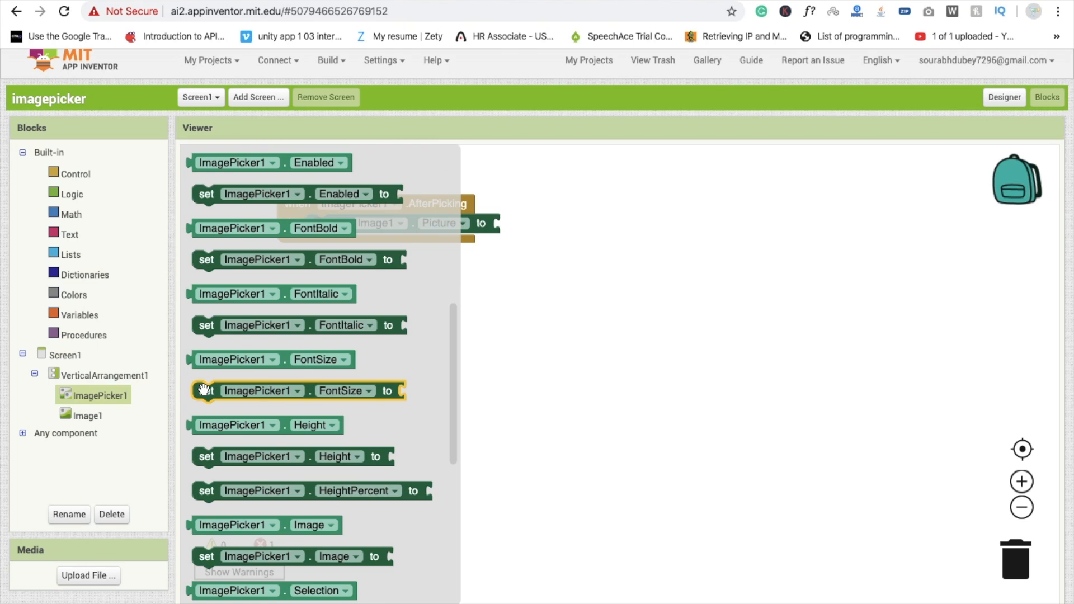
scroll(down, 3)
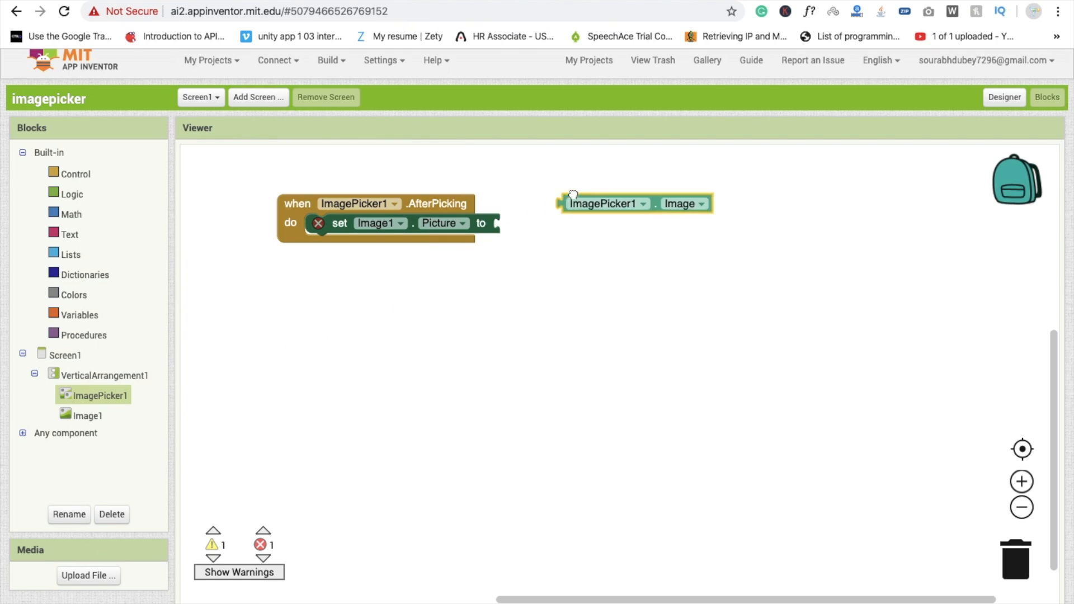
drag(603, 204, 555, 224)
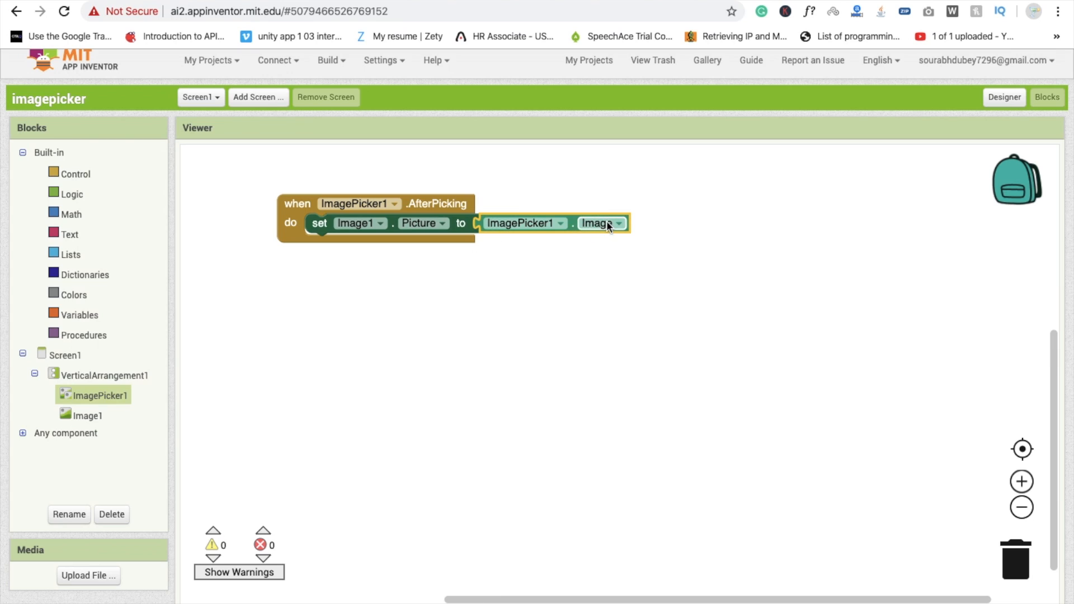
click(617, 223)
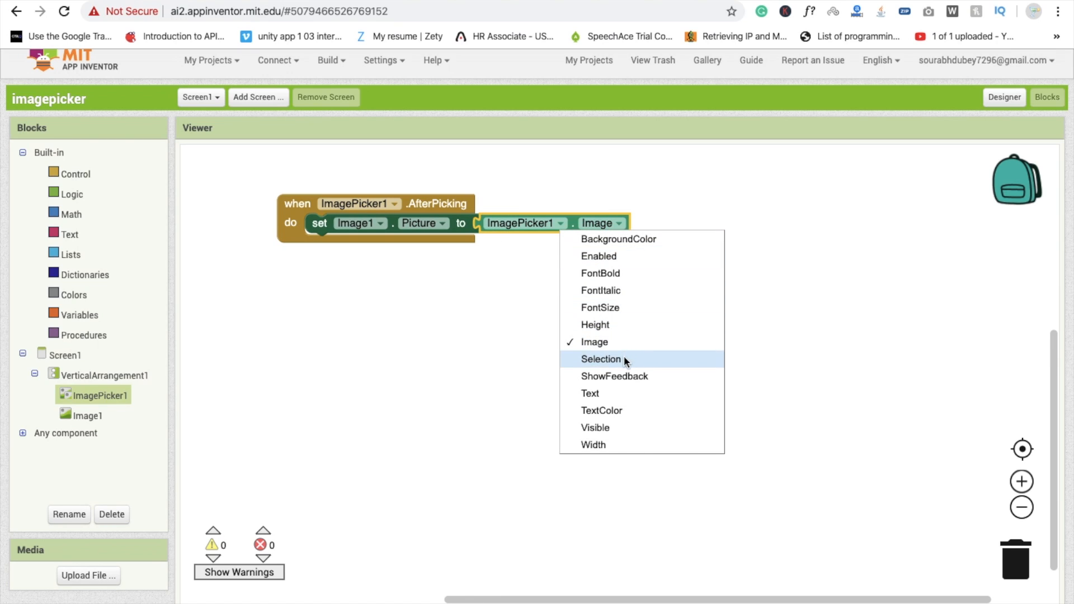
click(600, 358)
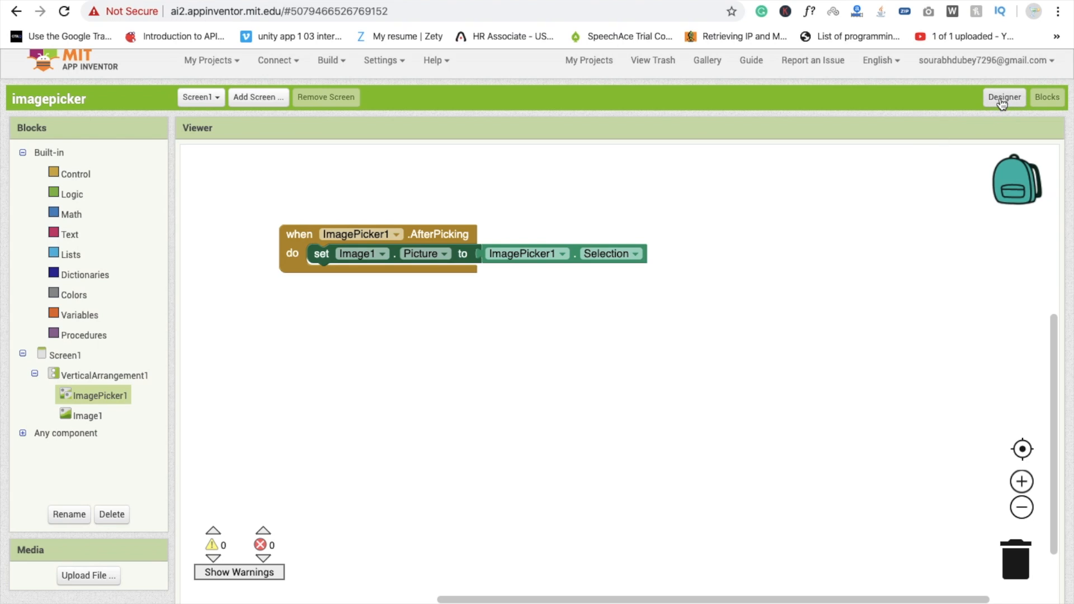
Return to Designer and run the app via Connect > Emulator
click(1004, 97)
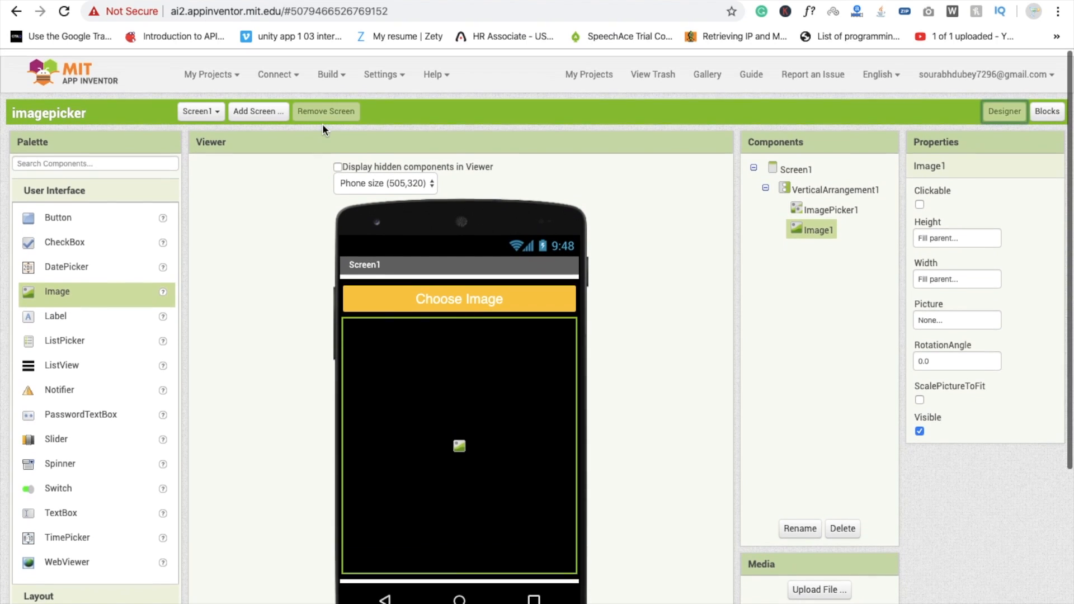
click(276, 74)
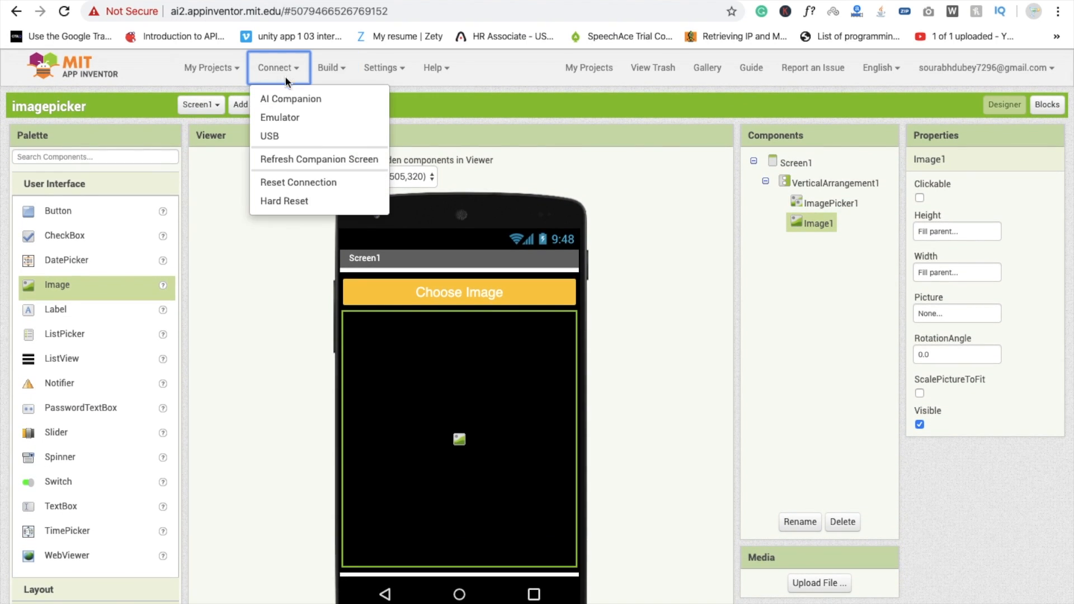
click(279, 117)
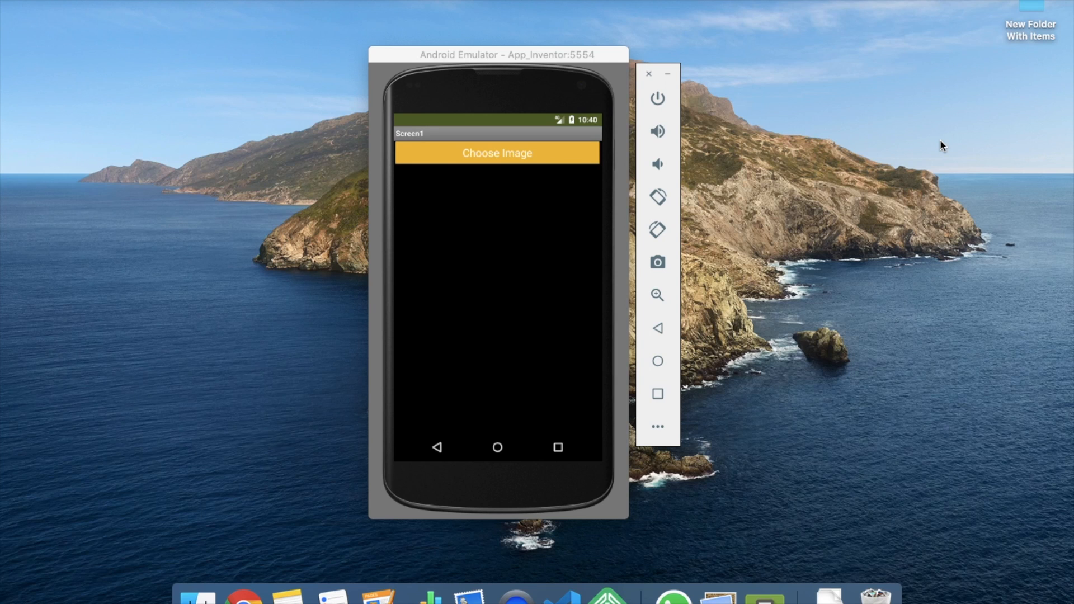
mouse_move(557, 227)
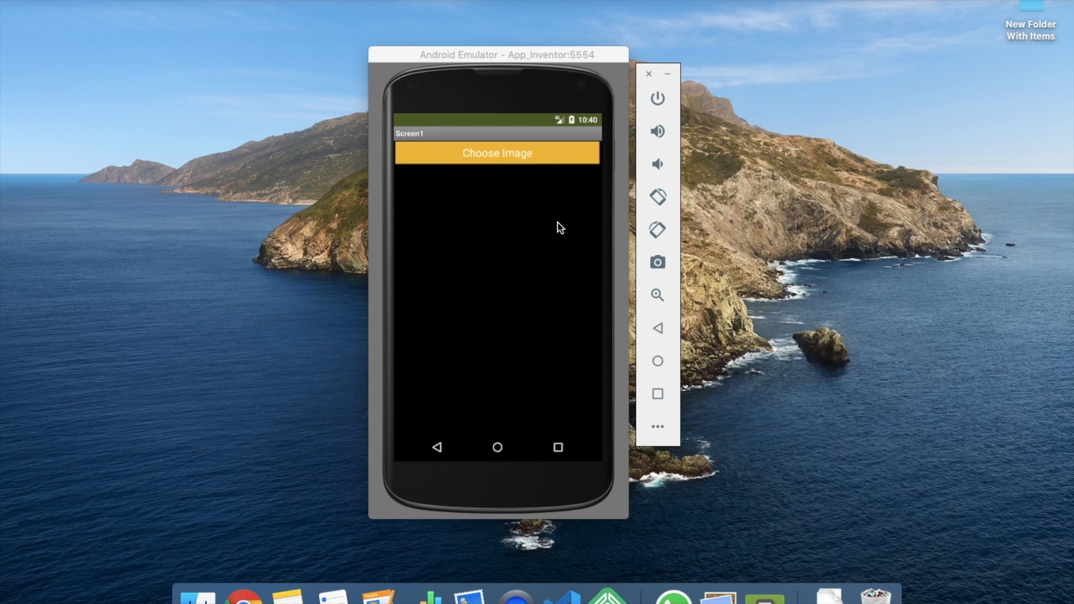
mouse_move(617, 266)
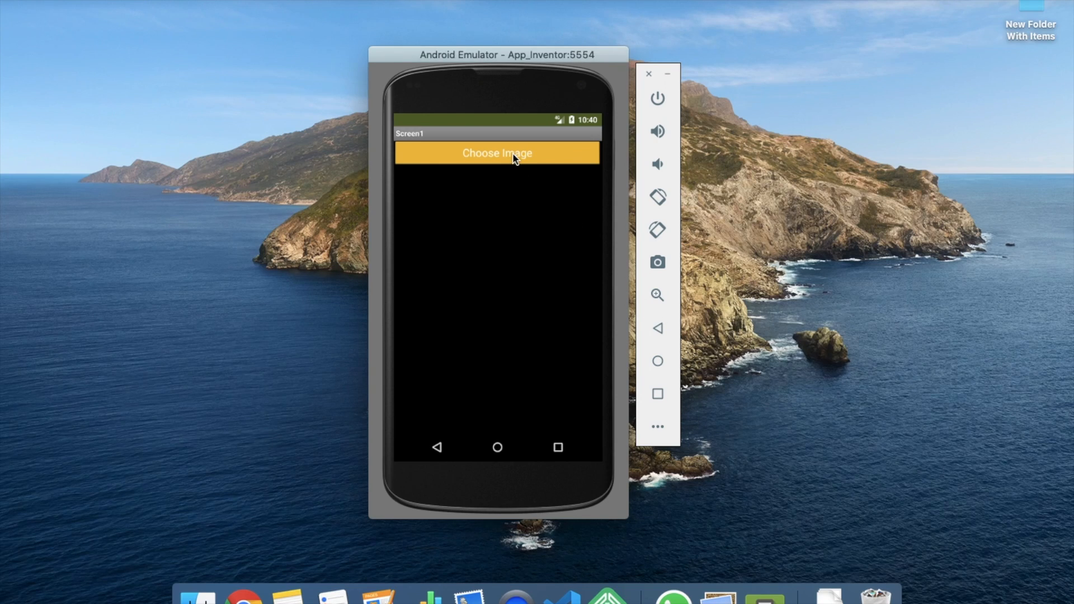
Tap Choose Image in the emulator to bring up the picture gallery
click(497, 153)
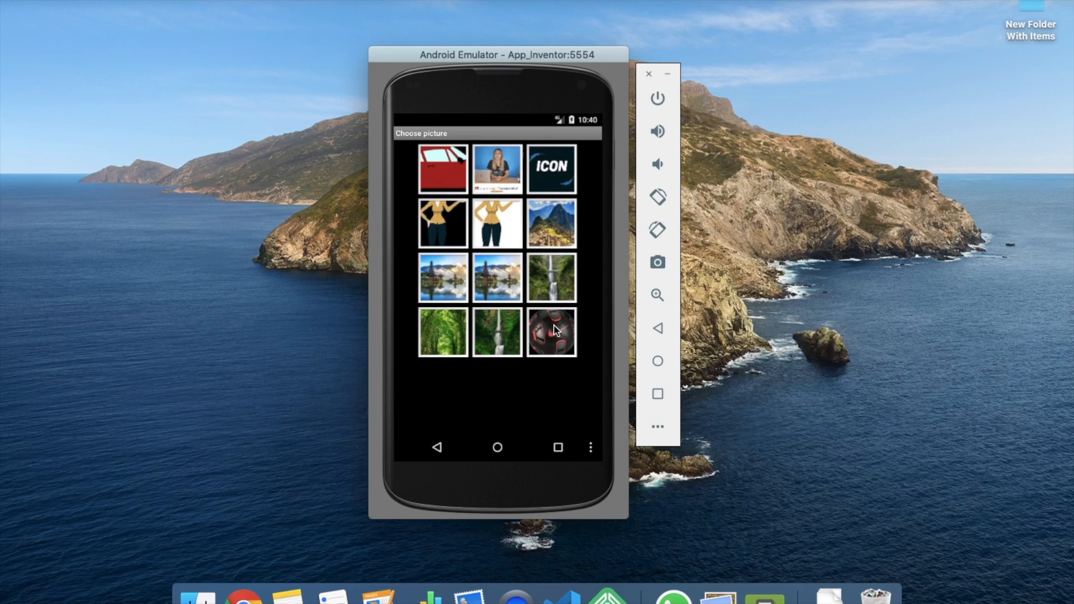
mouse_move(523, 270)
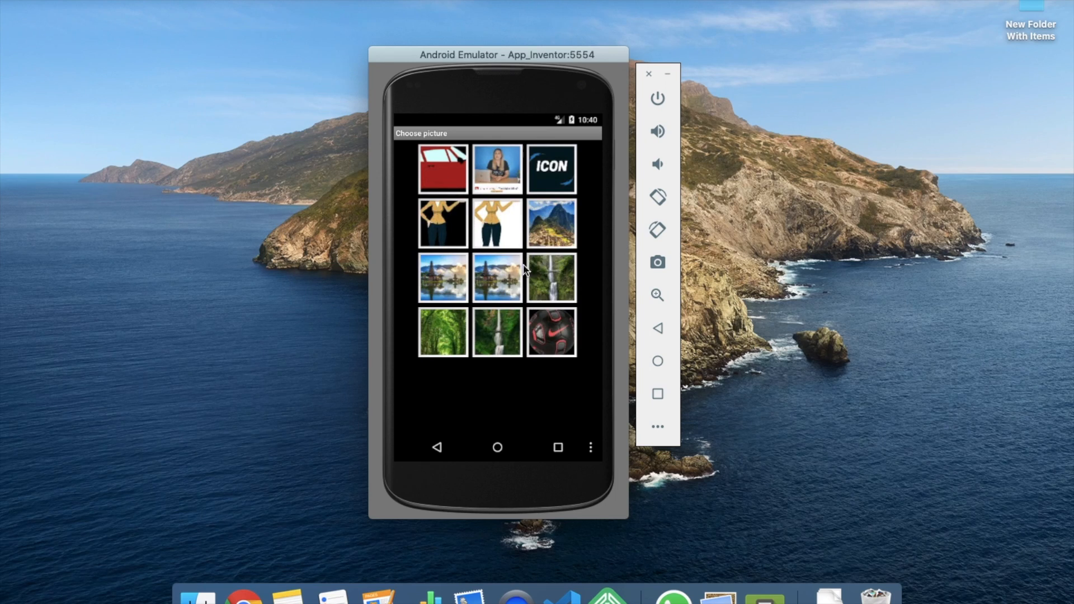